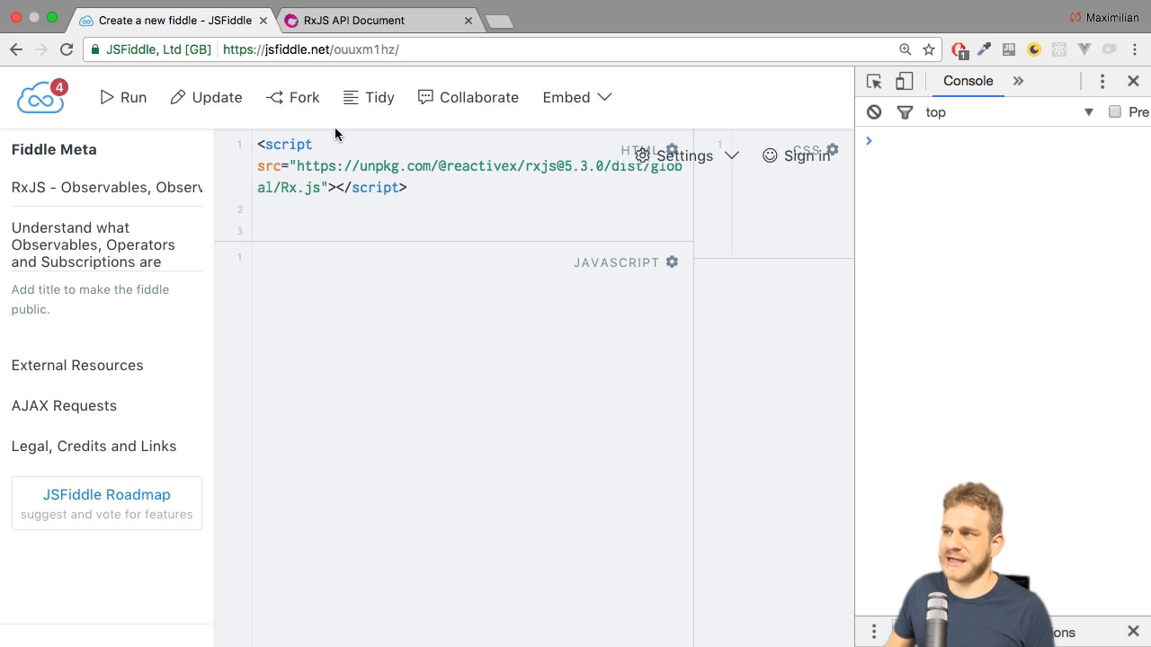
In the RxJS docs tab, load reactivex.io/rxjs/ to show the RxJS home page
left_click(350, 20)
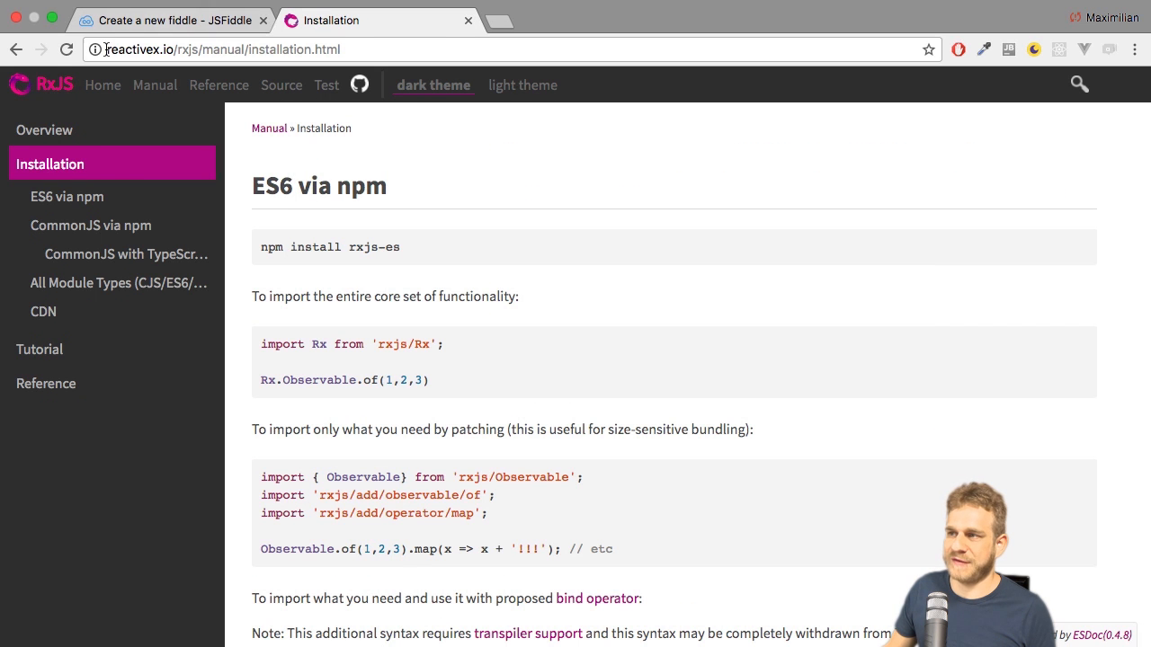
mouse_move(327, 209)
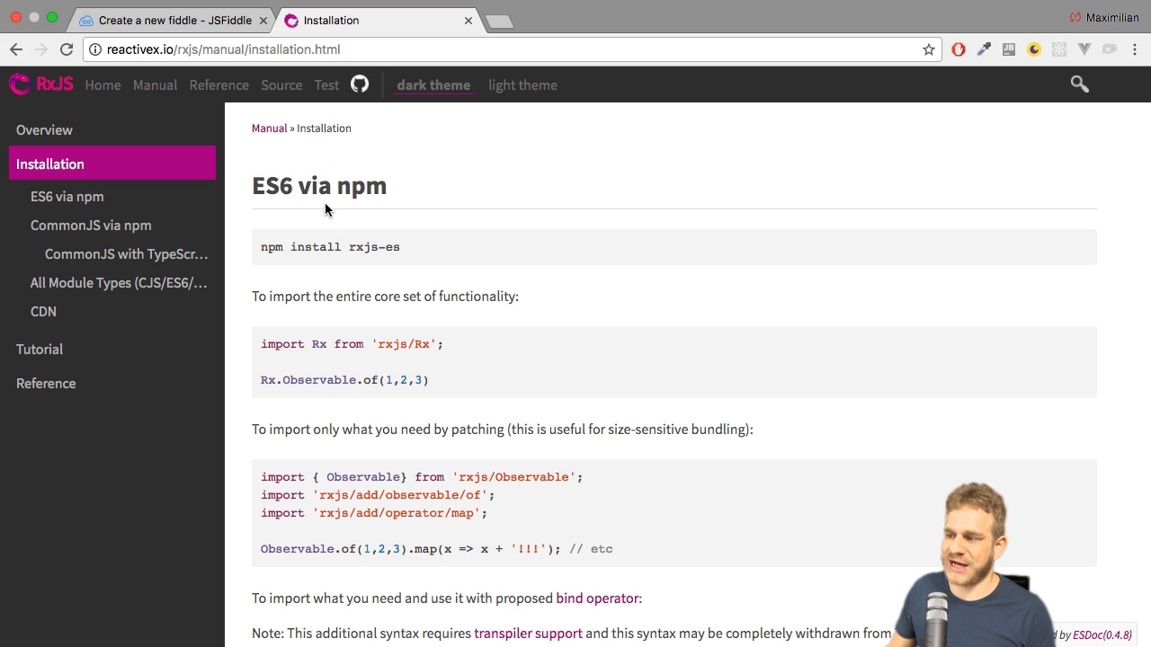
scroll("down", 3)
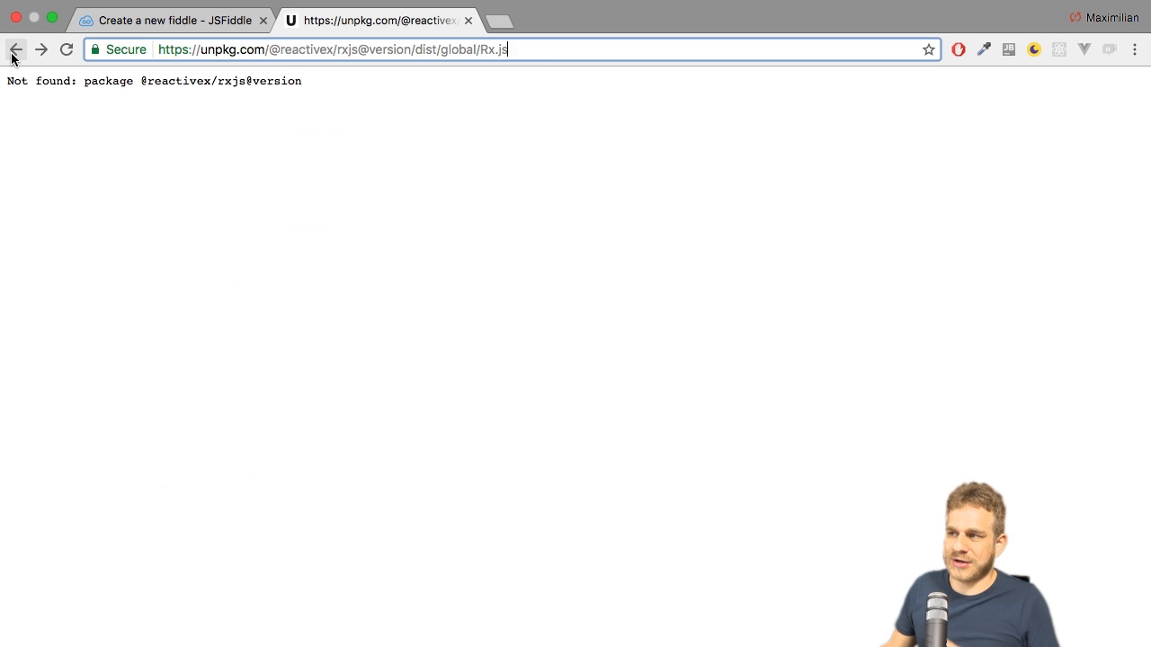
type("reactivex.io/rxjs/")
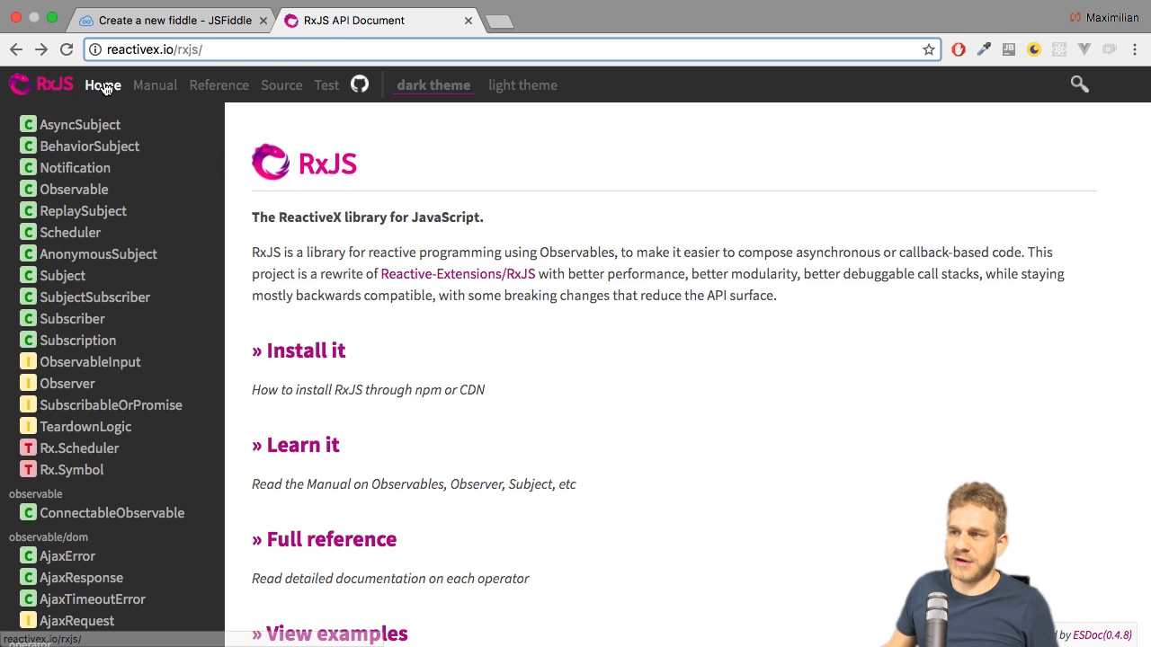
mouse_move(164, 143)
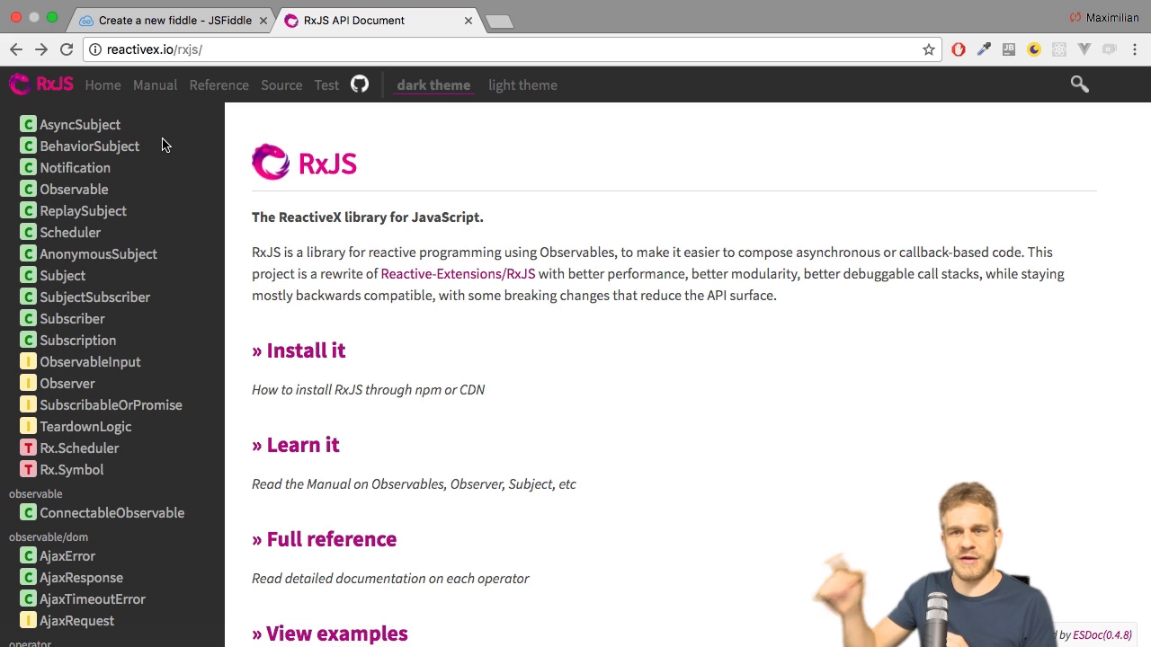
mouse_move(153, 175)
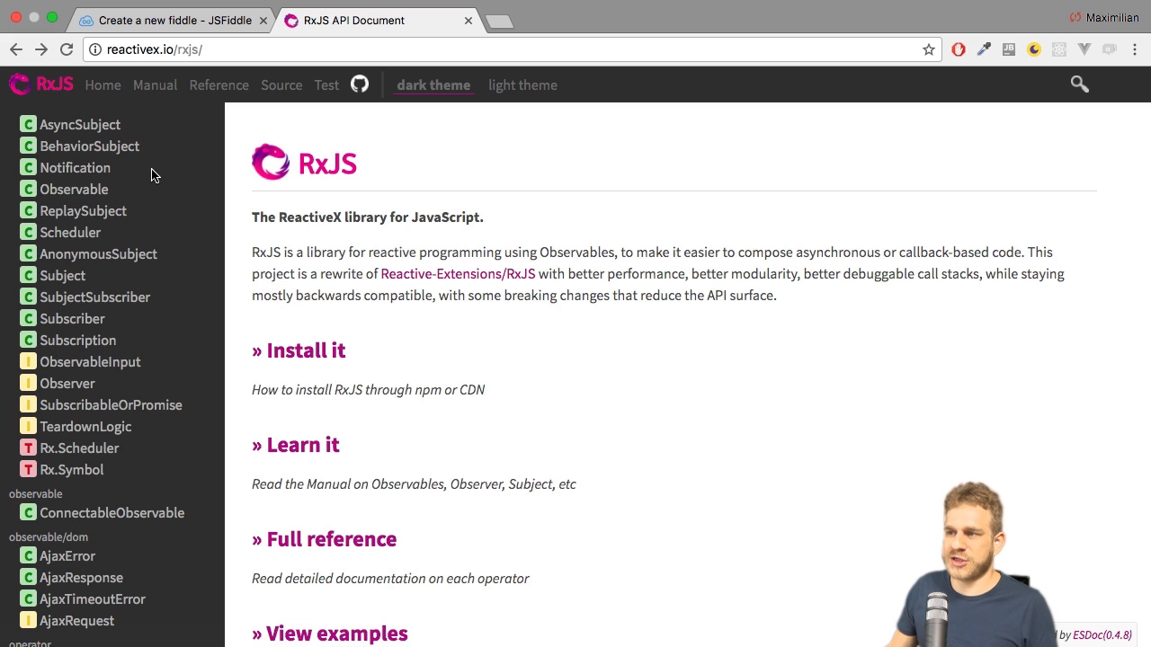
Browse the Observable class's static methods, view interval's details, then return to JSFiddle
left_click(73, 189)
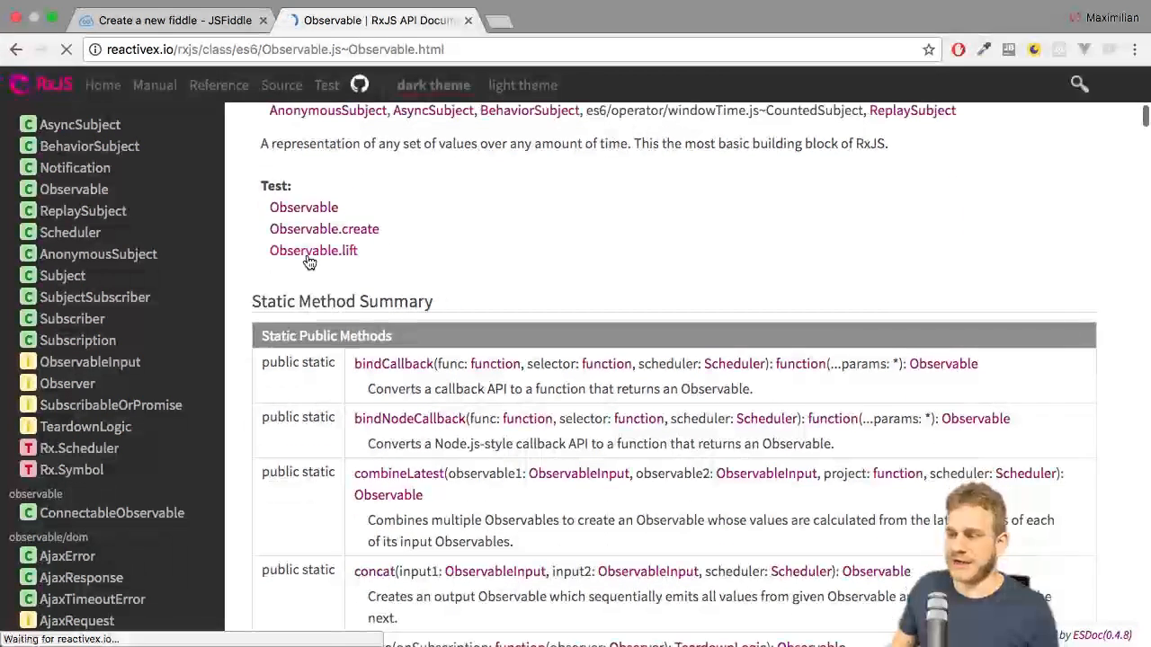
scroll("down", 3)
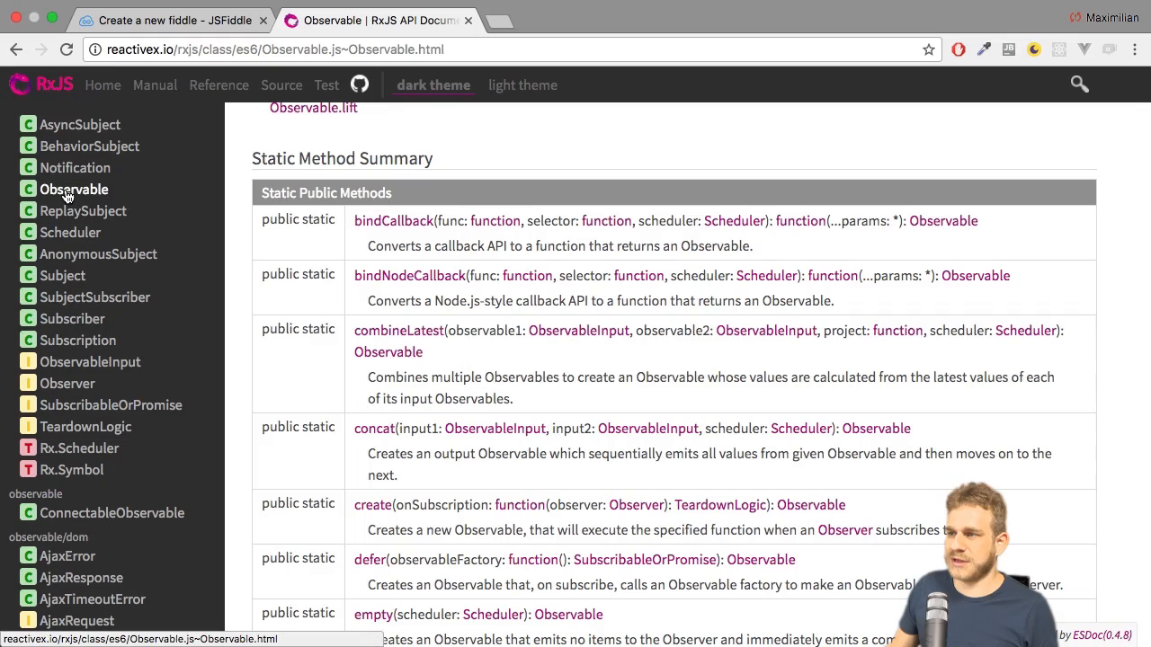
scroll("down", 3)
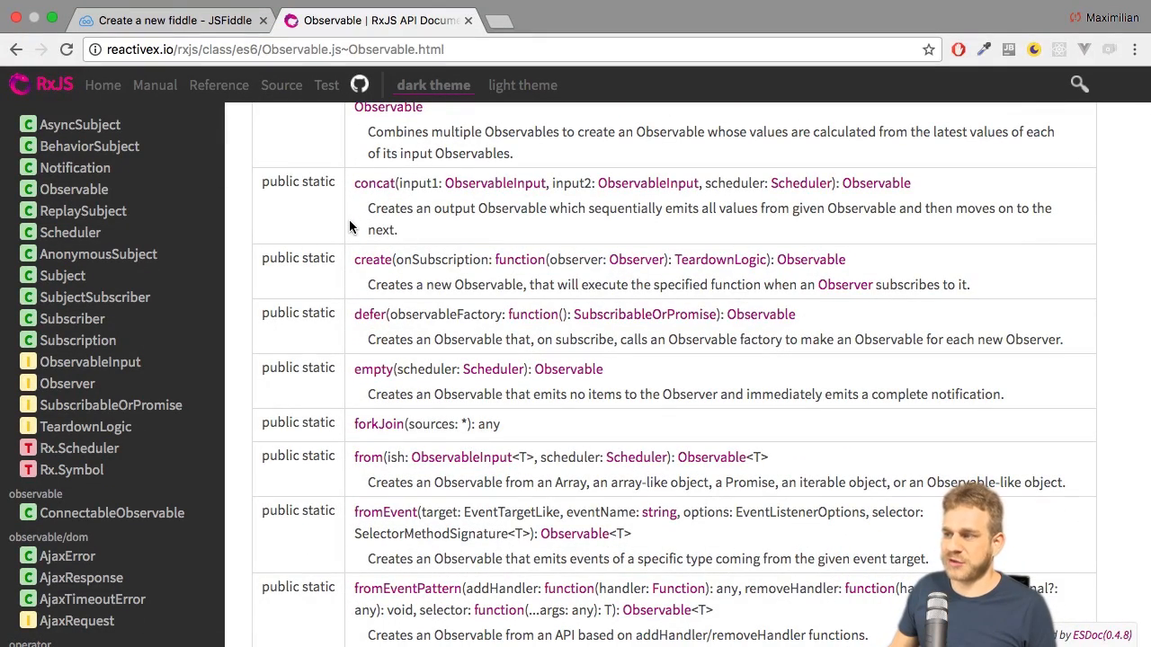
mouse_move(257, 219)
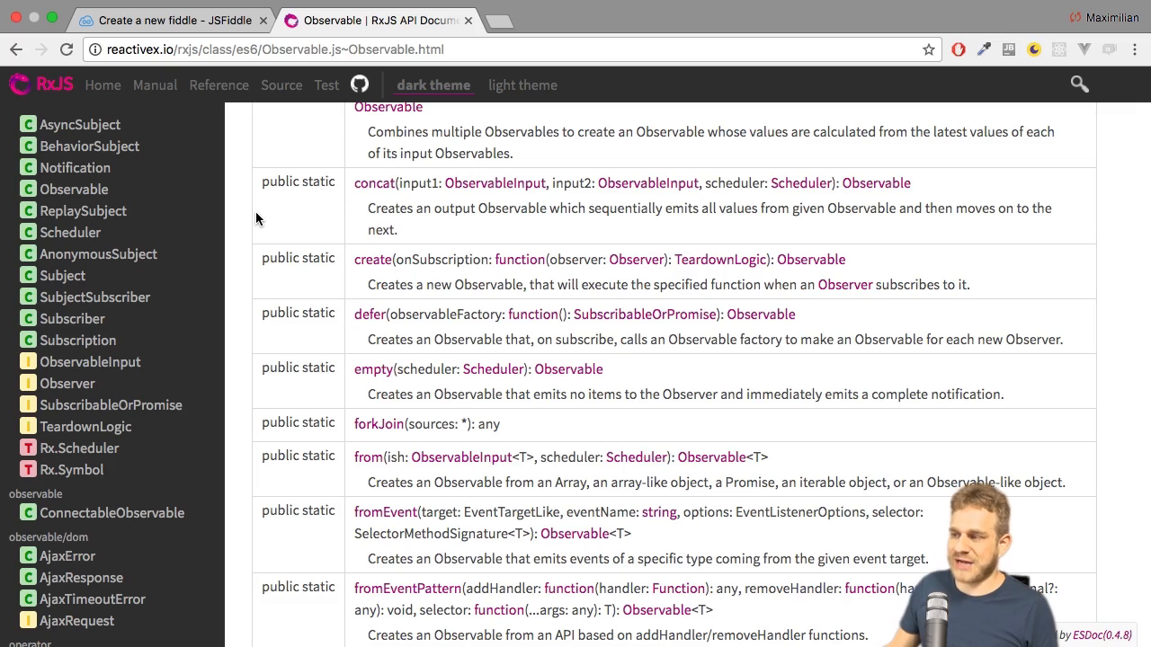
scroll("down", 3)
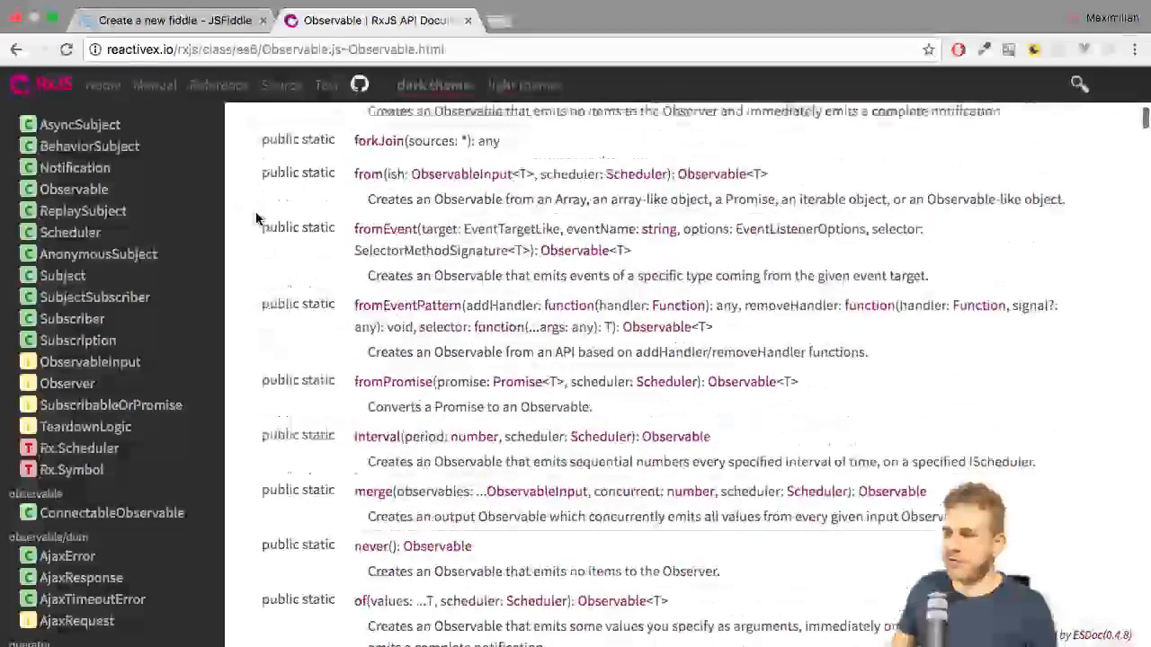
scroll("down", 3)
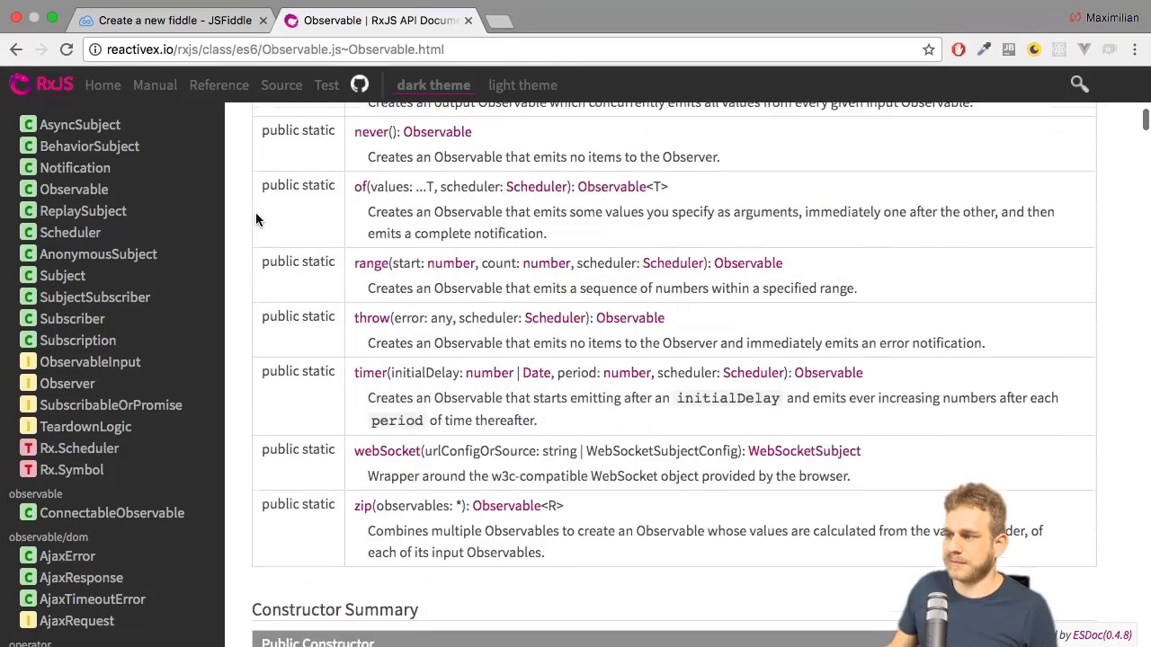
scroll("up", 3)
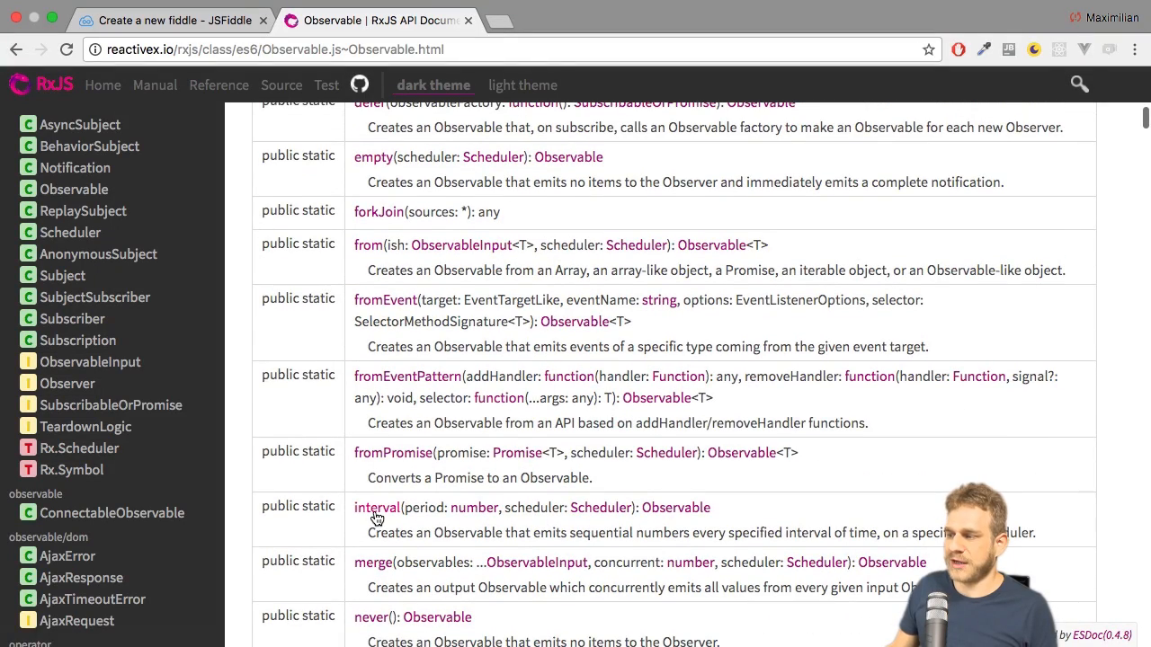
left_click(377, 508)
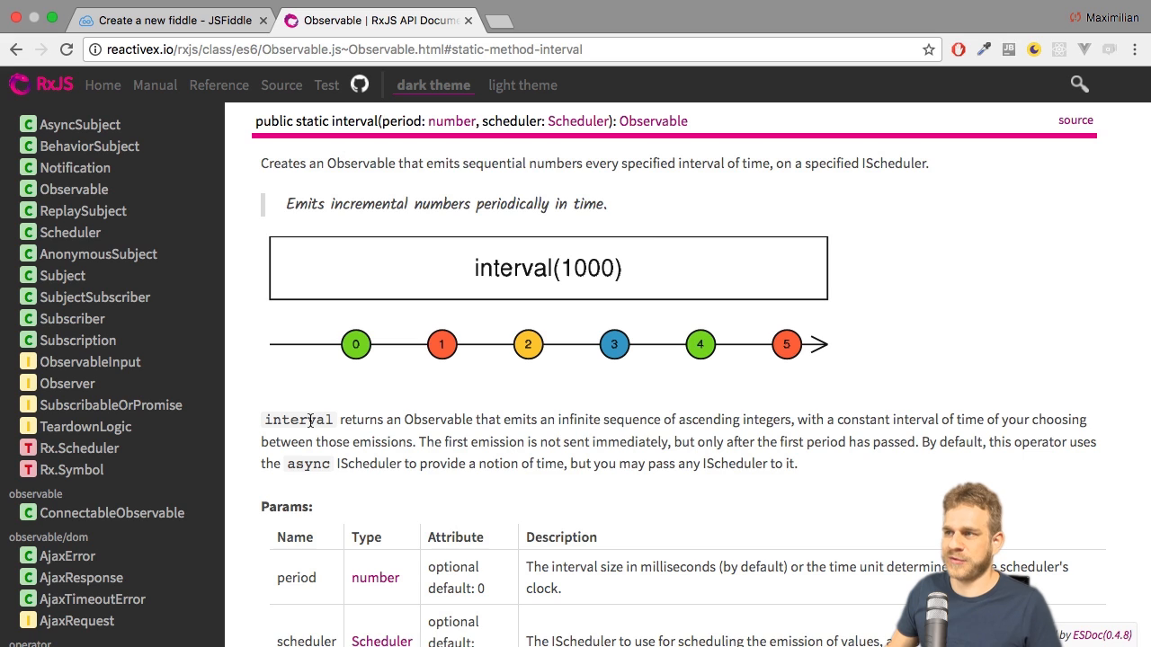
left_click(180, 20)
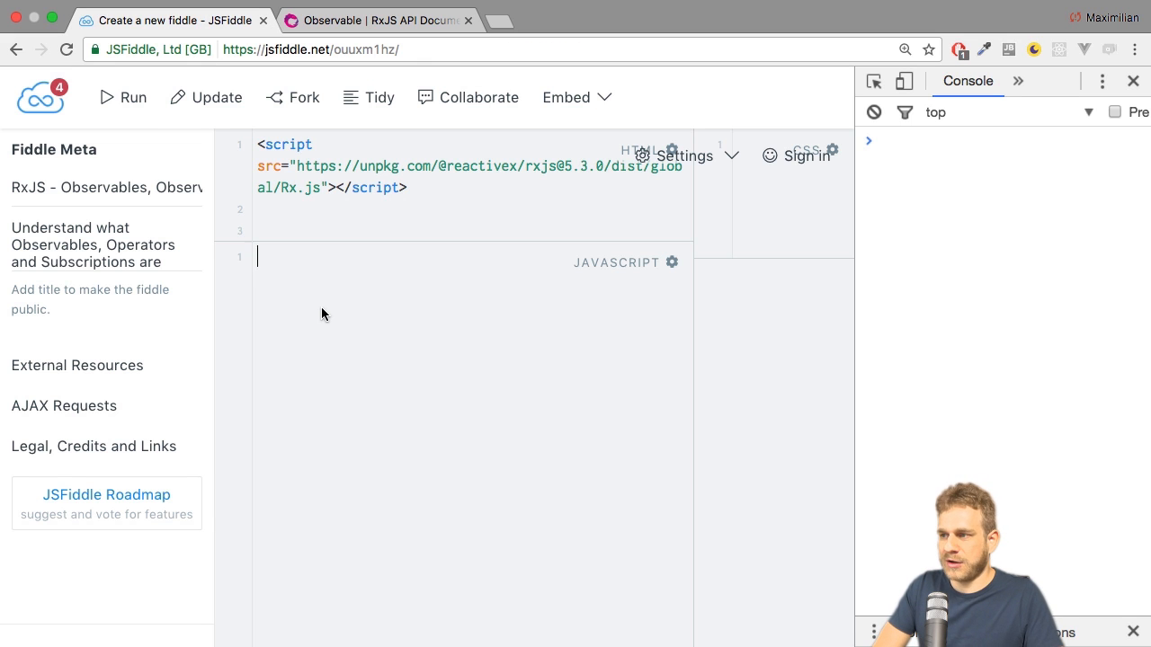
Declare var observable = Rx.Observable.interval(1000) in the JavaScript panel
type("var observ")
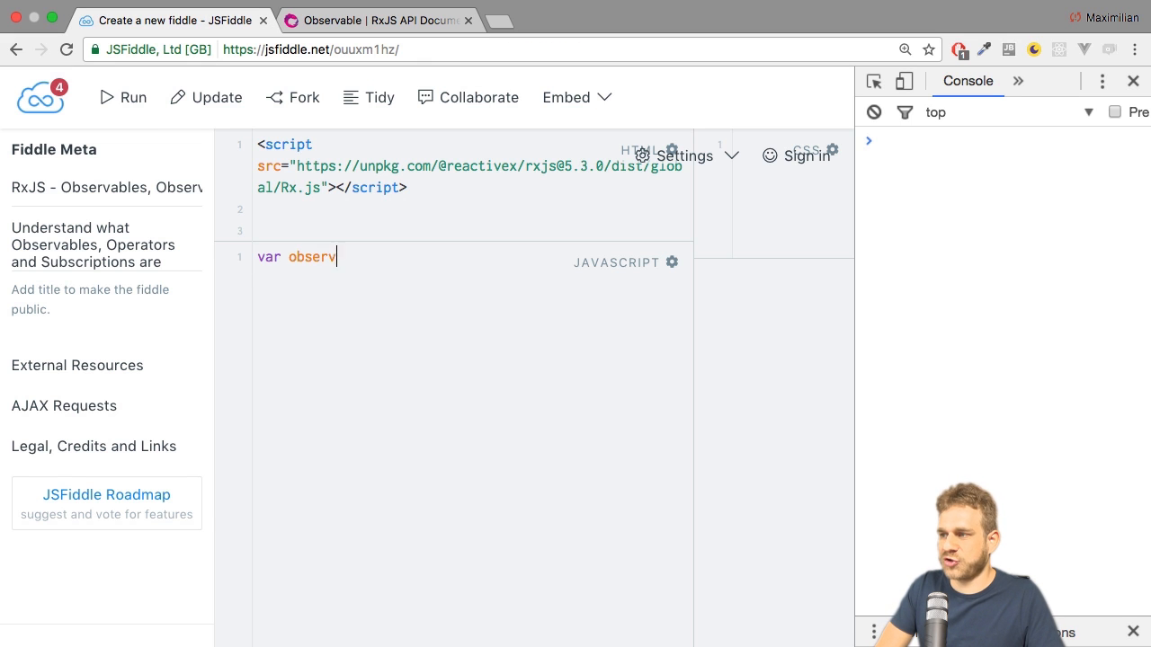
type("able = Rx")
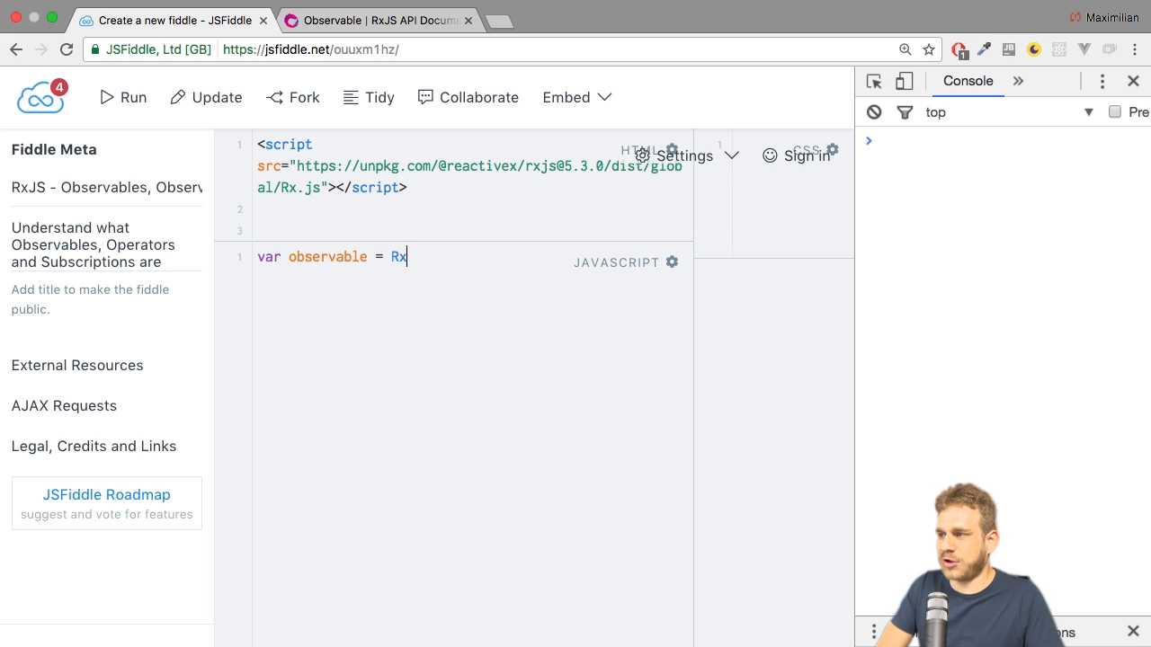
type(".Observable.")
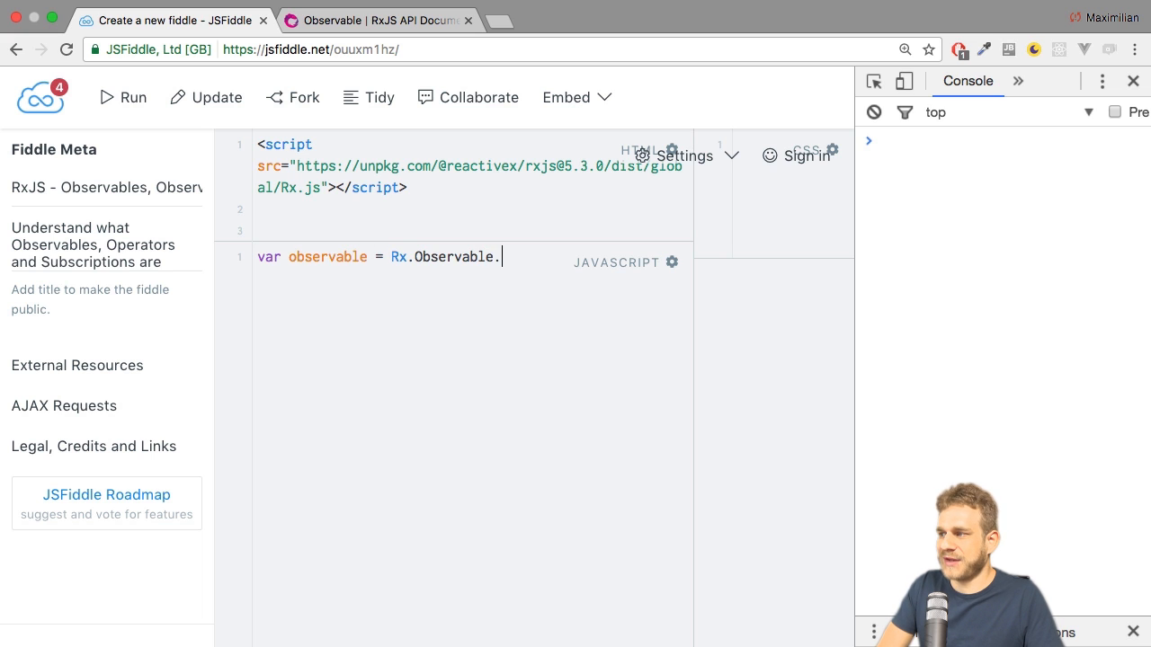
type("interval(1000);")
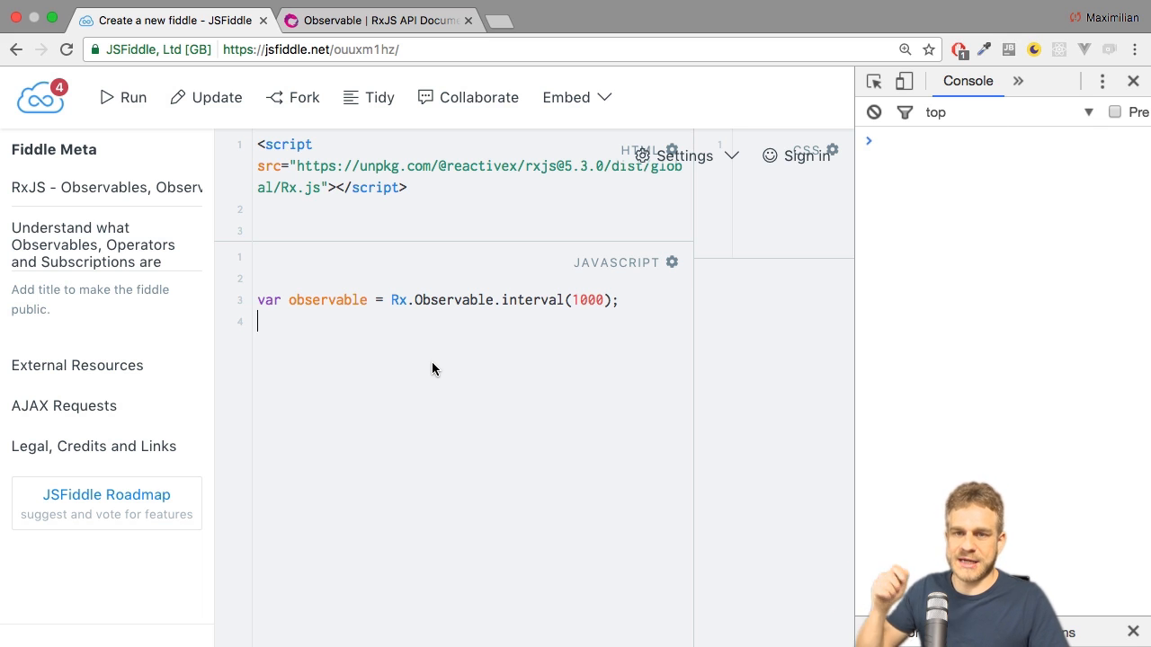
mouse_move(394, 372)
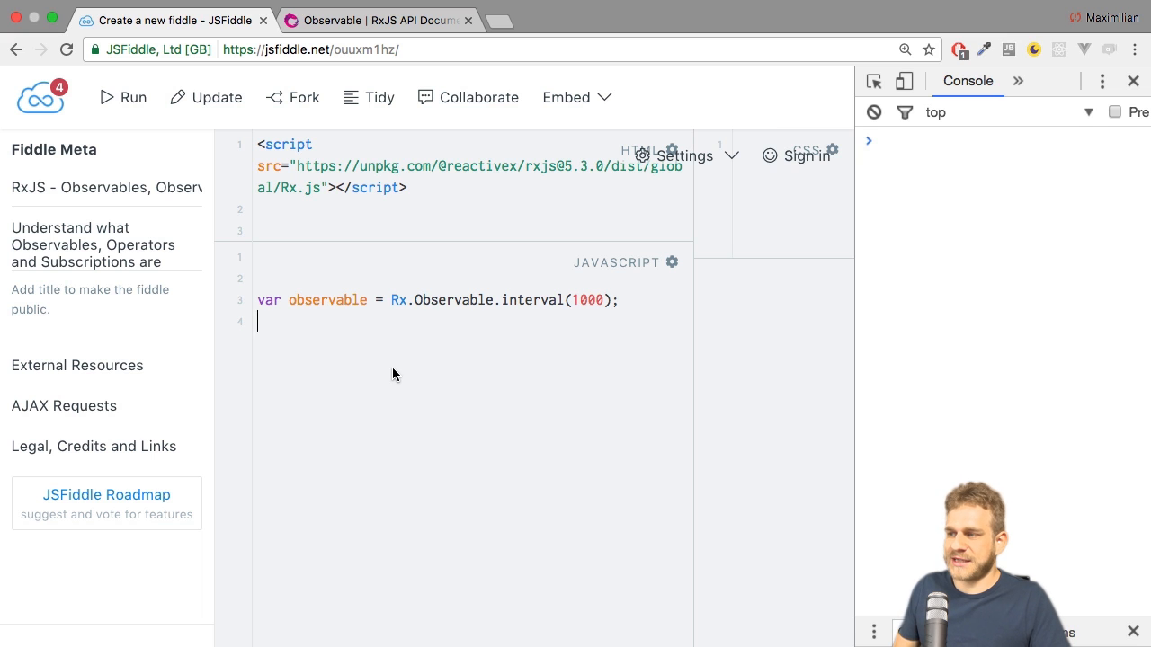
mouse_move(391, 392)
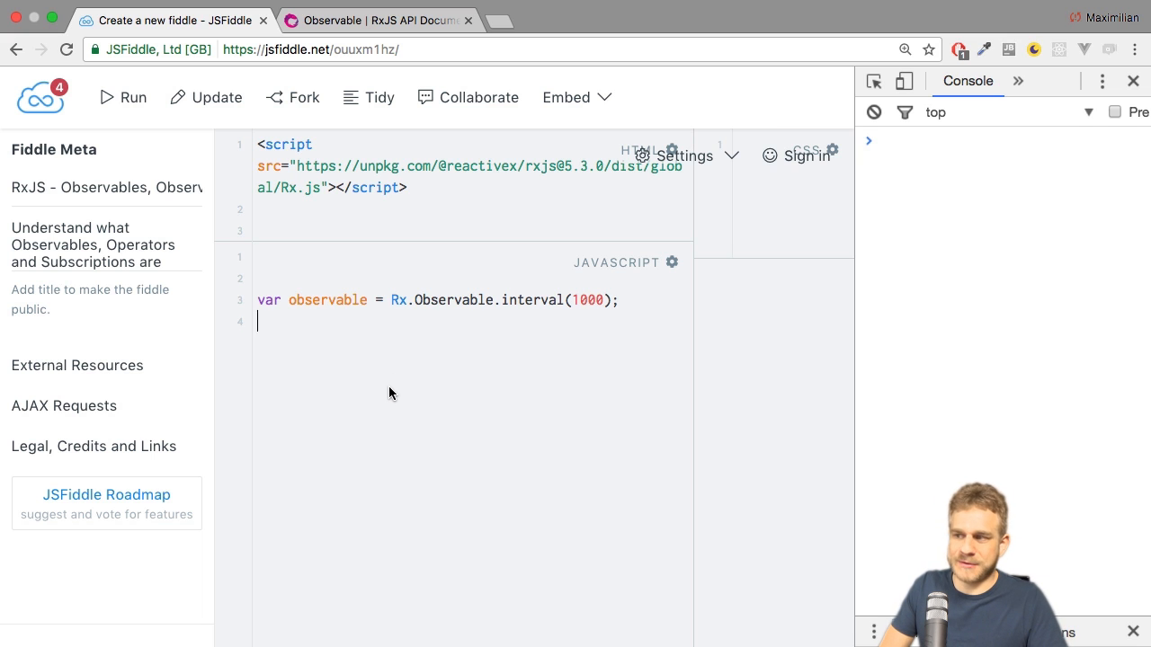
Define var observer = { next: function(value) { console.log(value) } }
type("var obse")
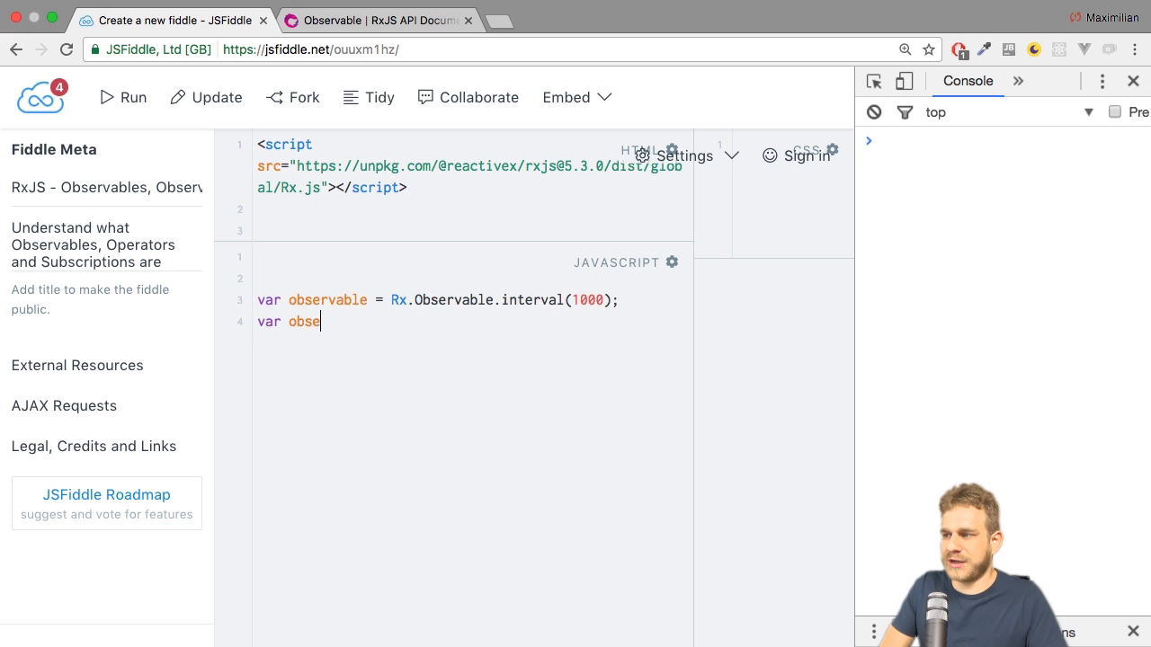
type("rver")
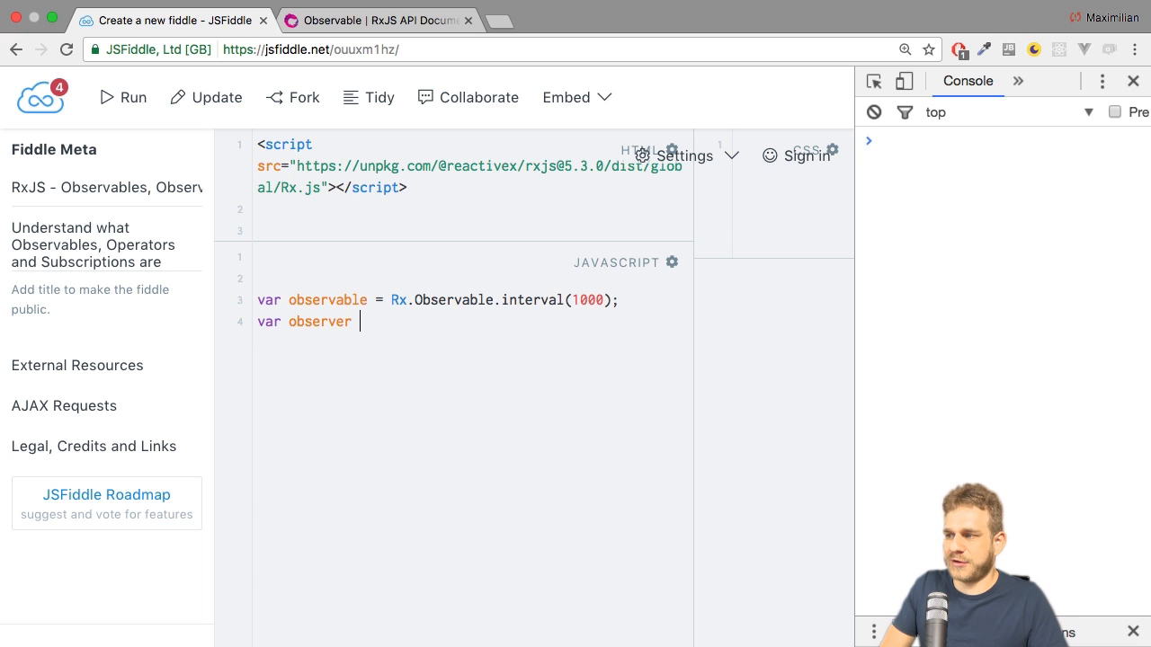
type("= {}")
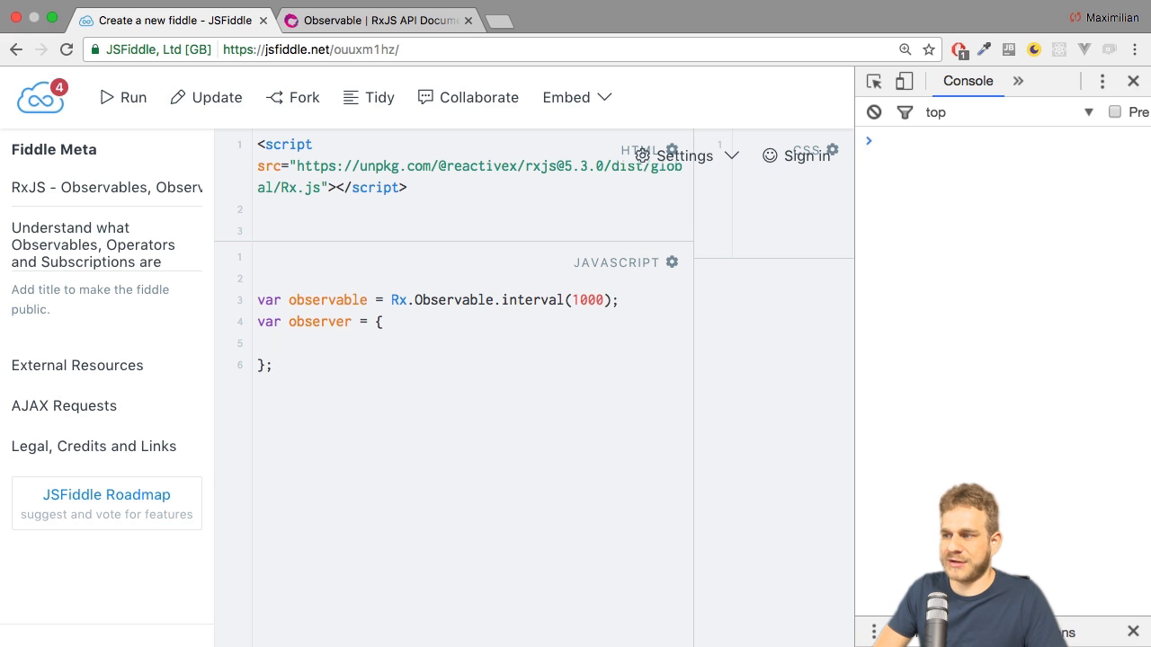
type("next: function() {")
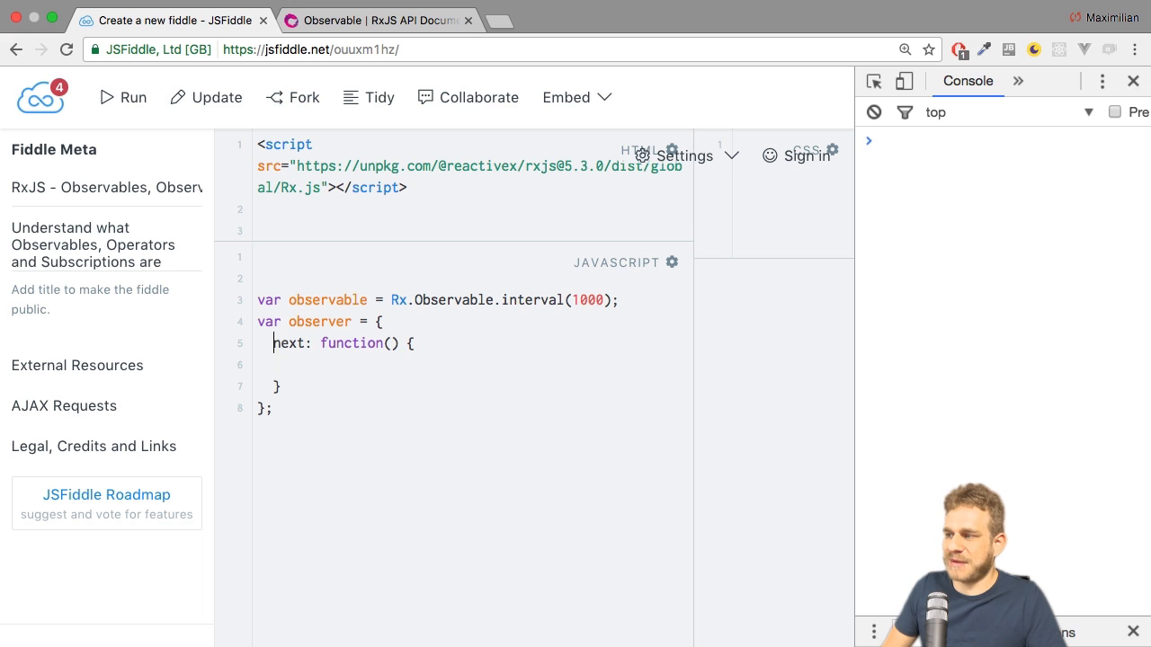
type("value")
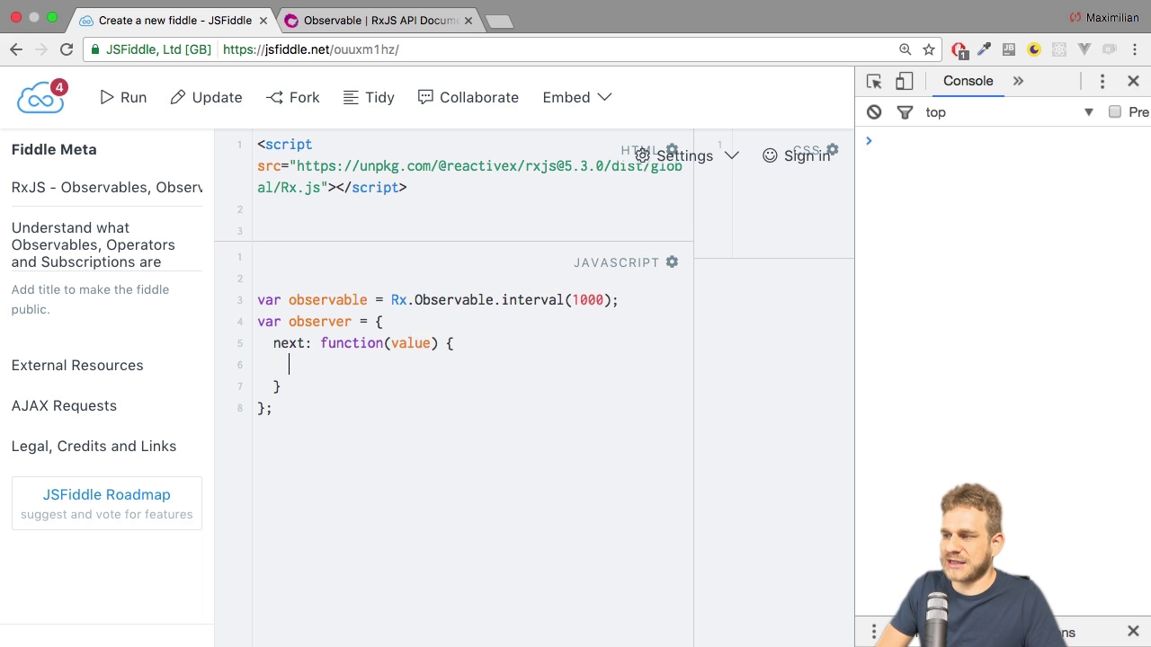
type("console.log(value);")
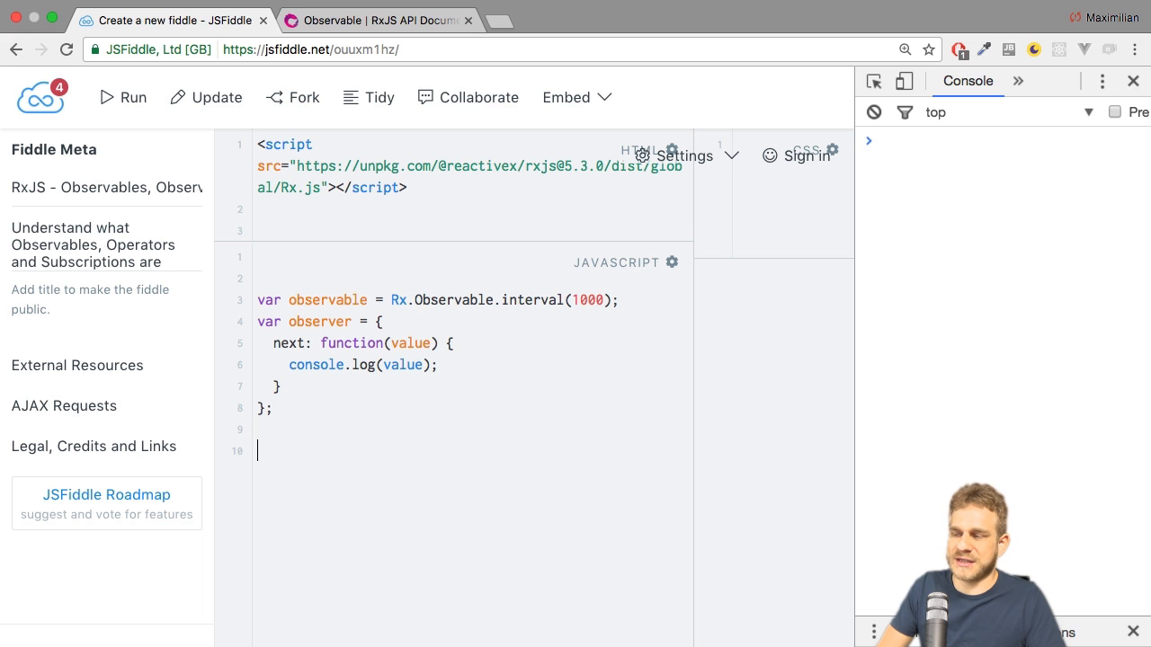
Add observable.subscribe(observer) and run the fiddle
type("o")
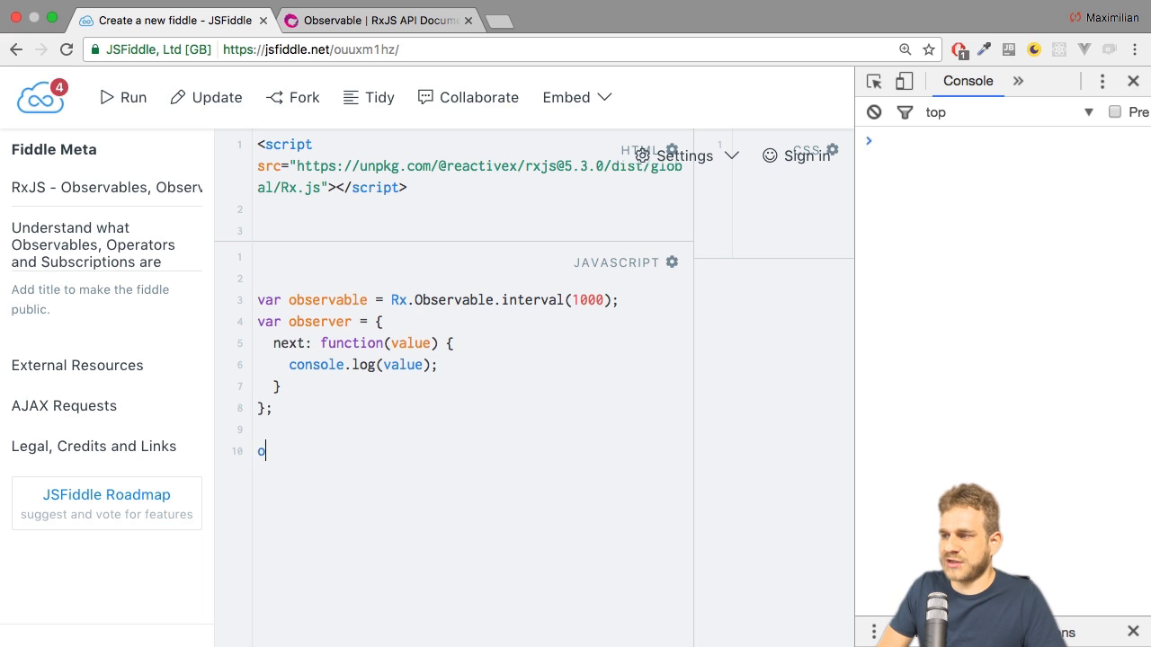
type("bservable.subs")
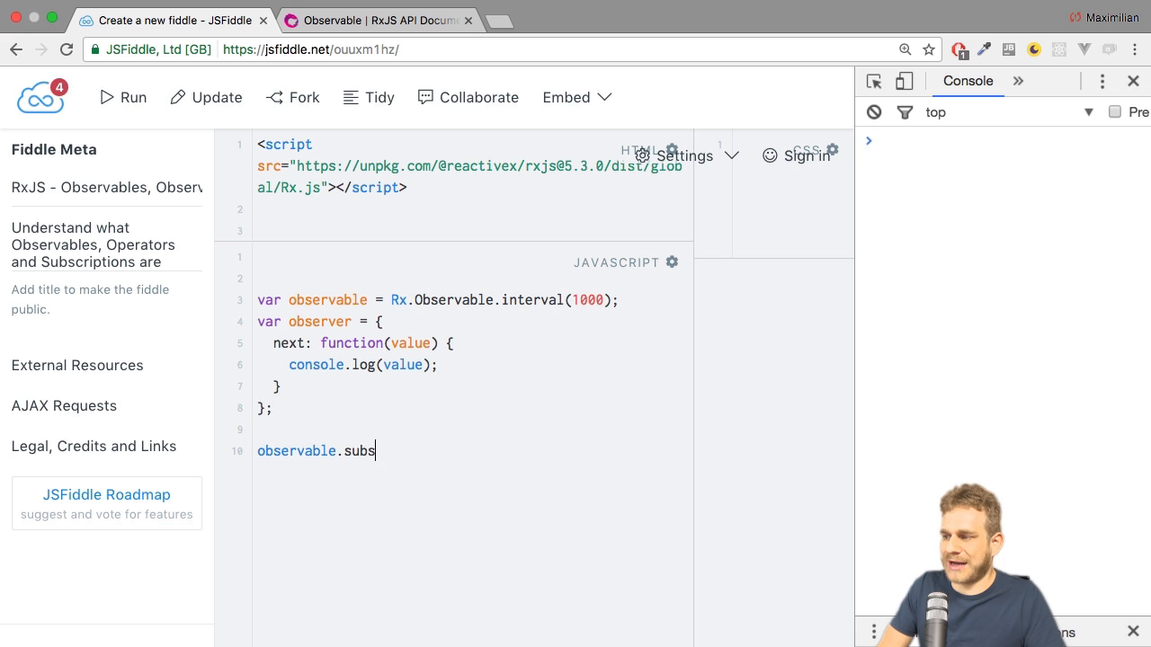
type("cribe()")
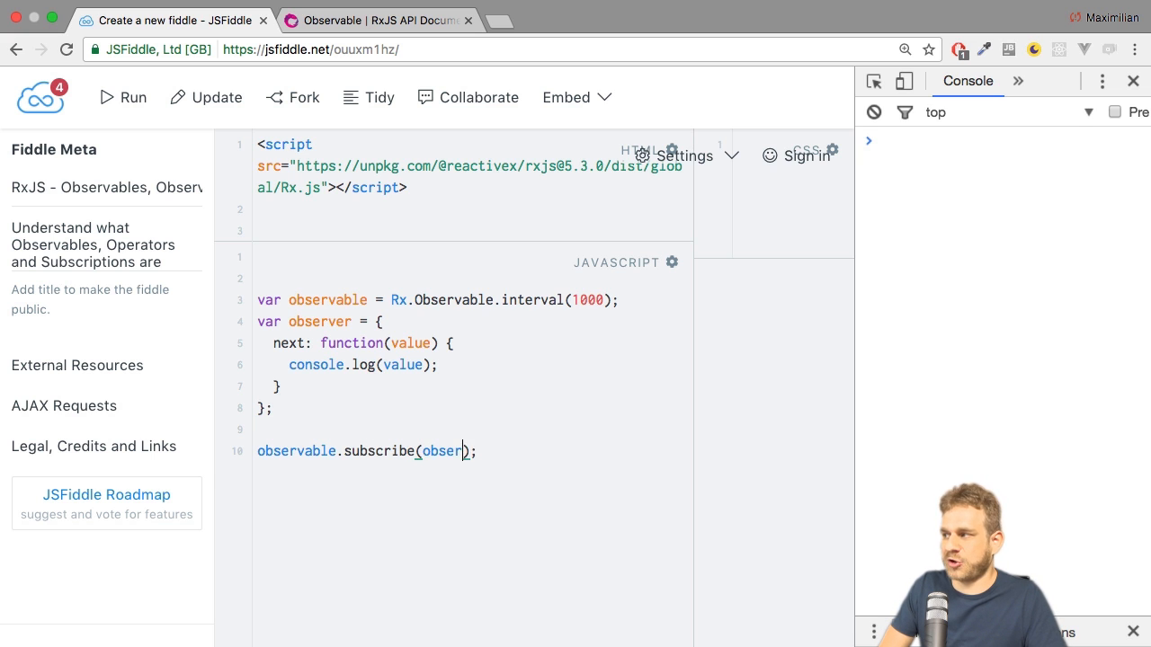
type("ver")
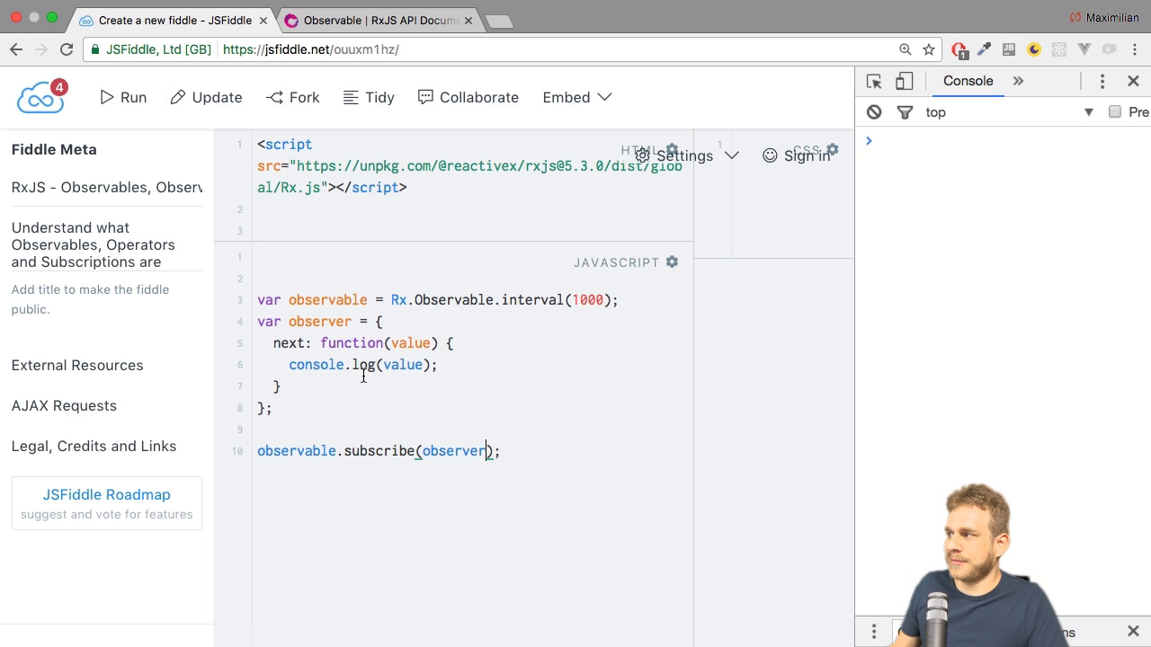
left_click(121, 97)
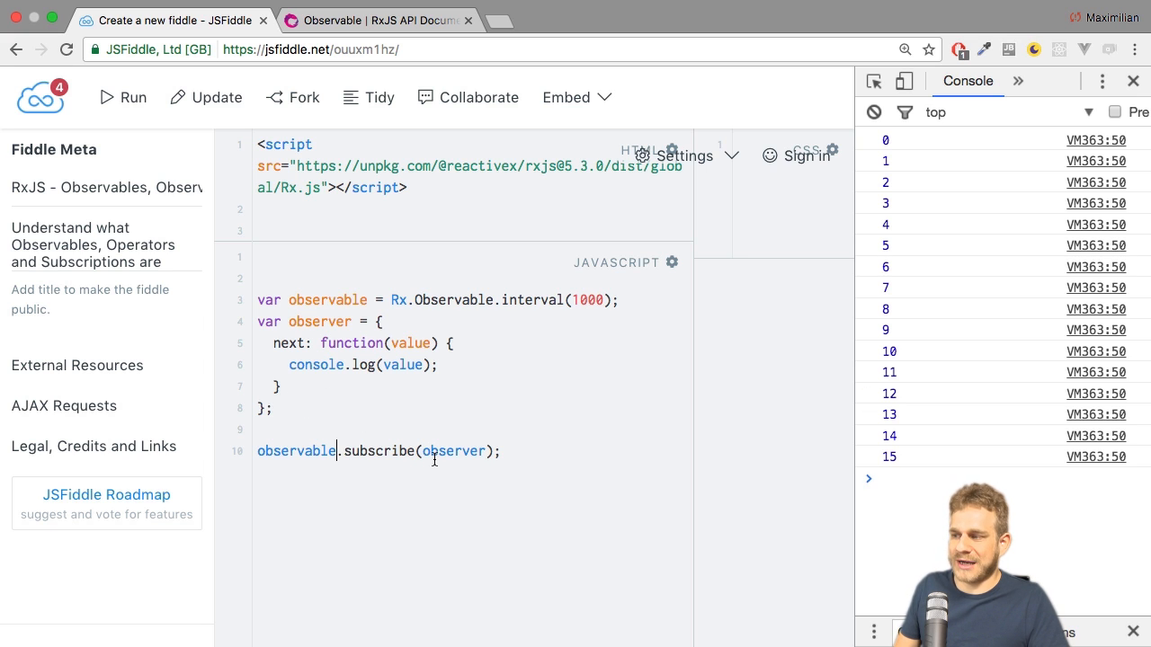
Move .subscribe onto its own line and insert .map() after observable
key("Enter")
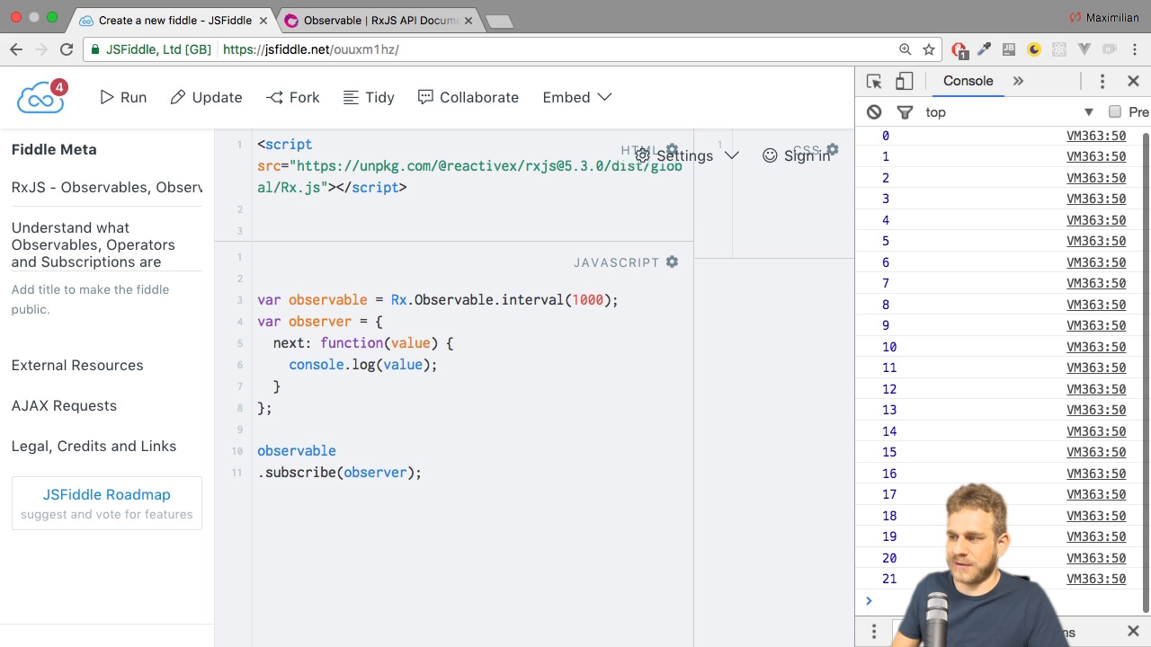
type(".")
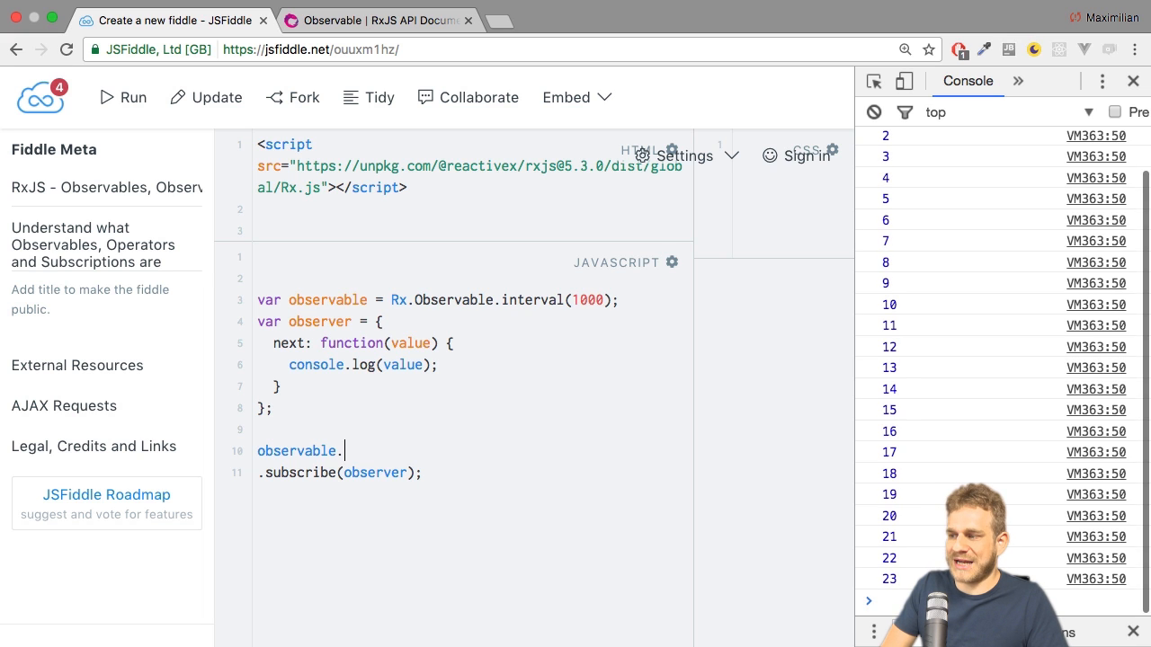
type("map()")
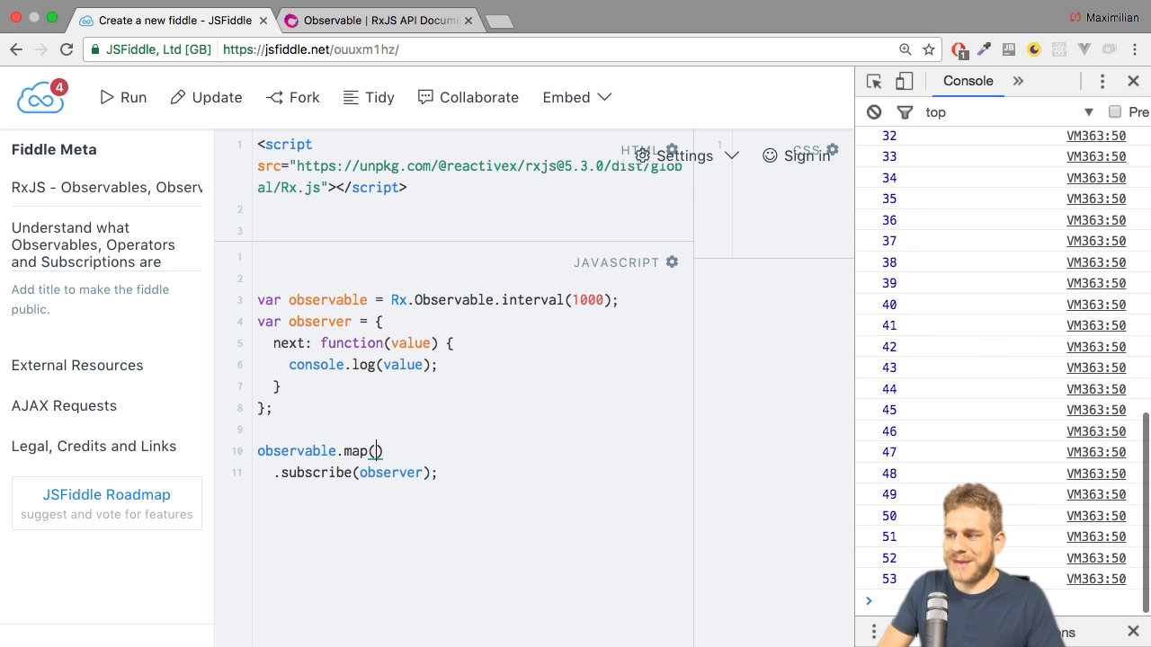
Fill map() with function(value) { return value * 2; }
type("func")
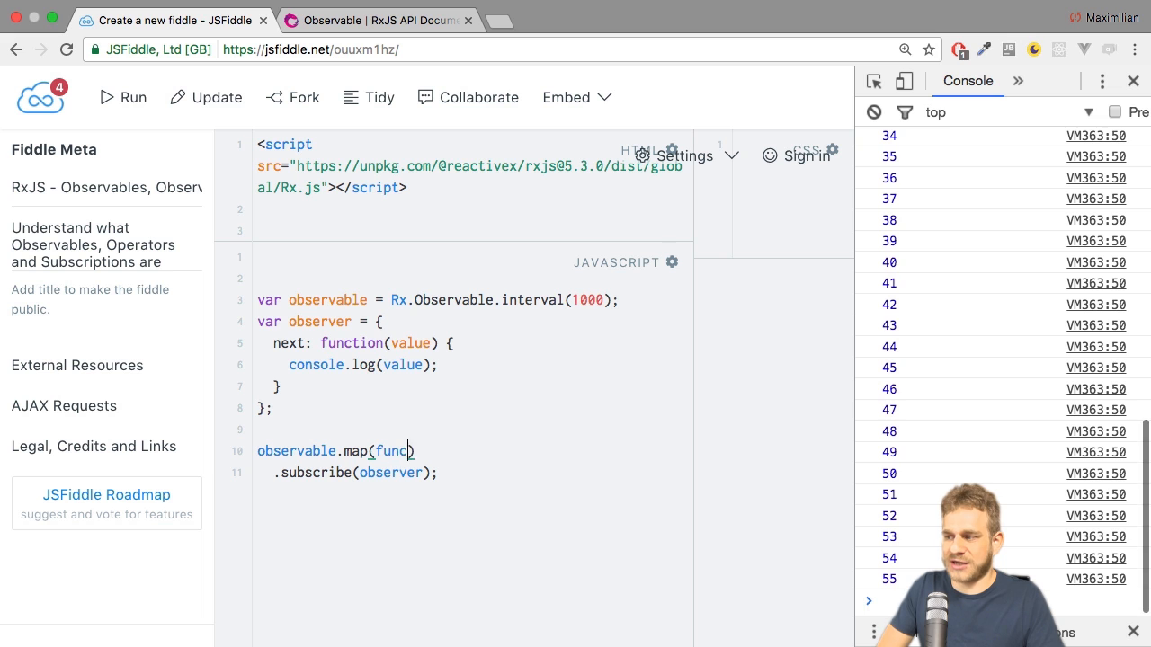
type("tion()")
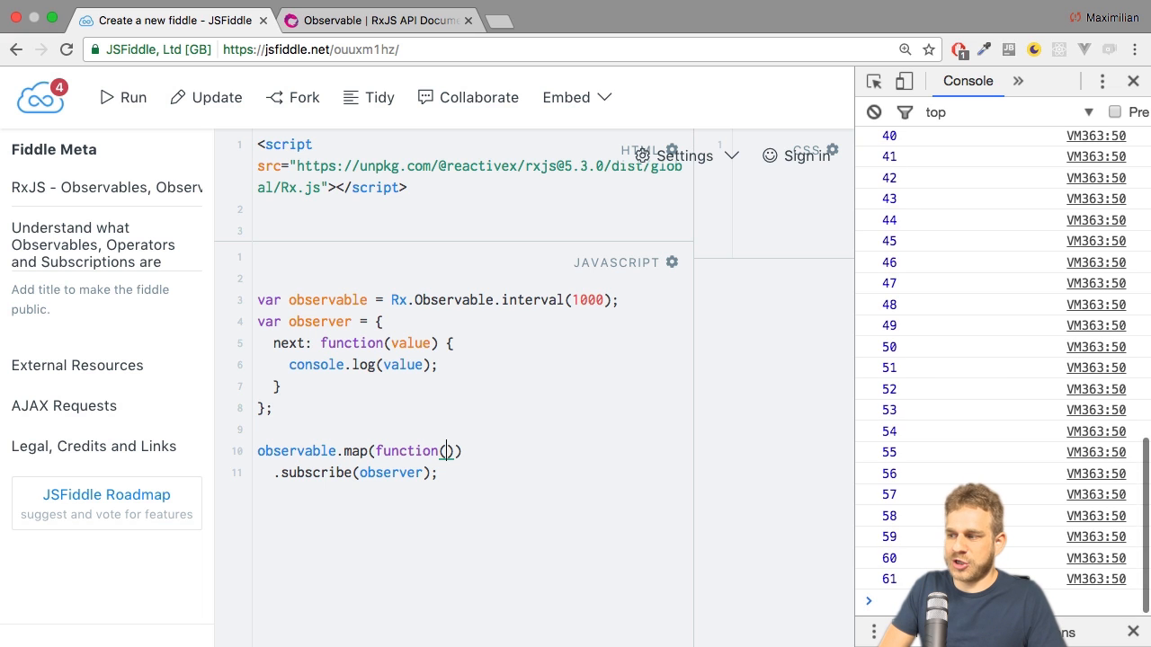
type("value")
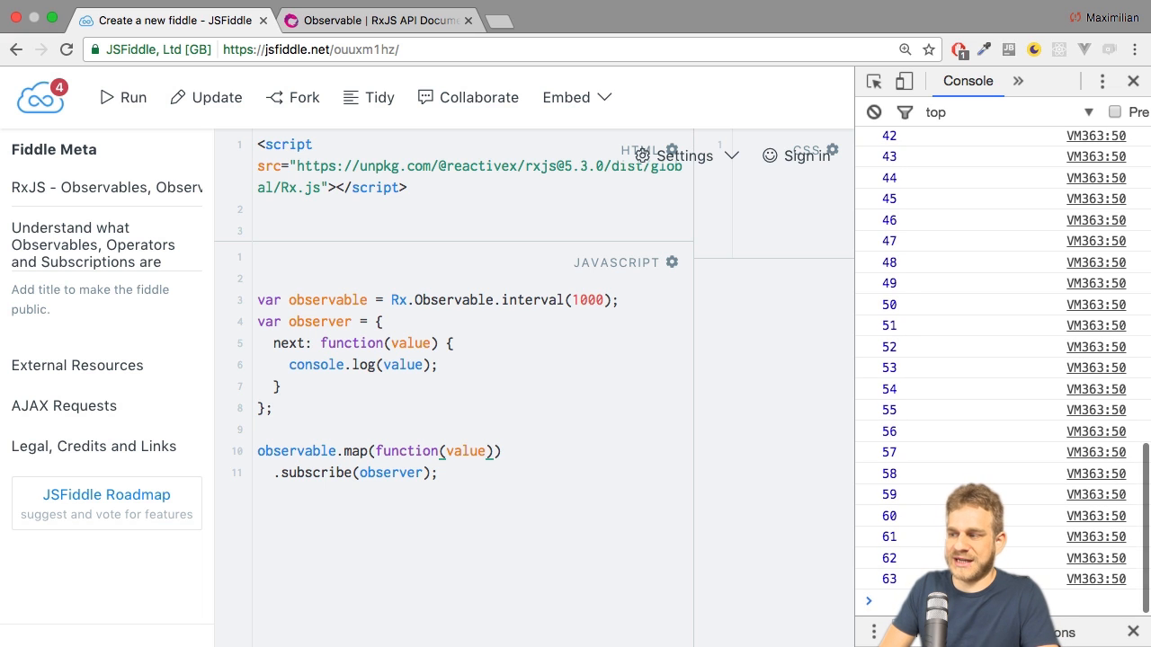
type("{}")
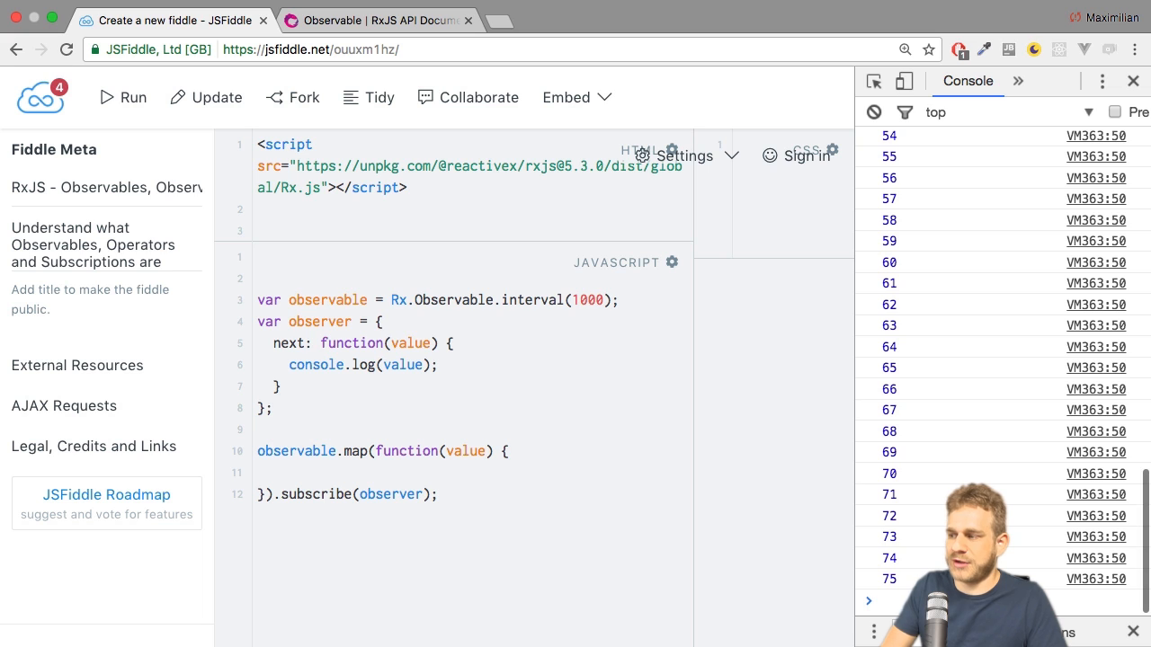
scroll("down", 3)
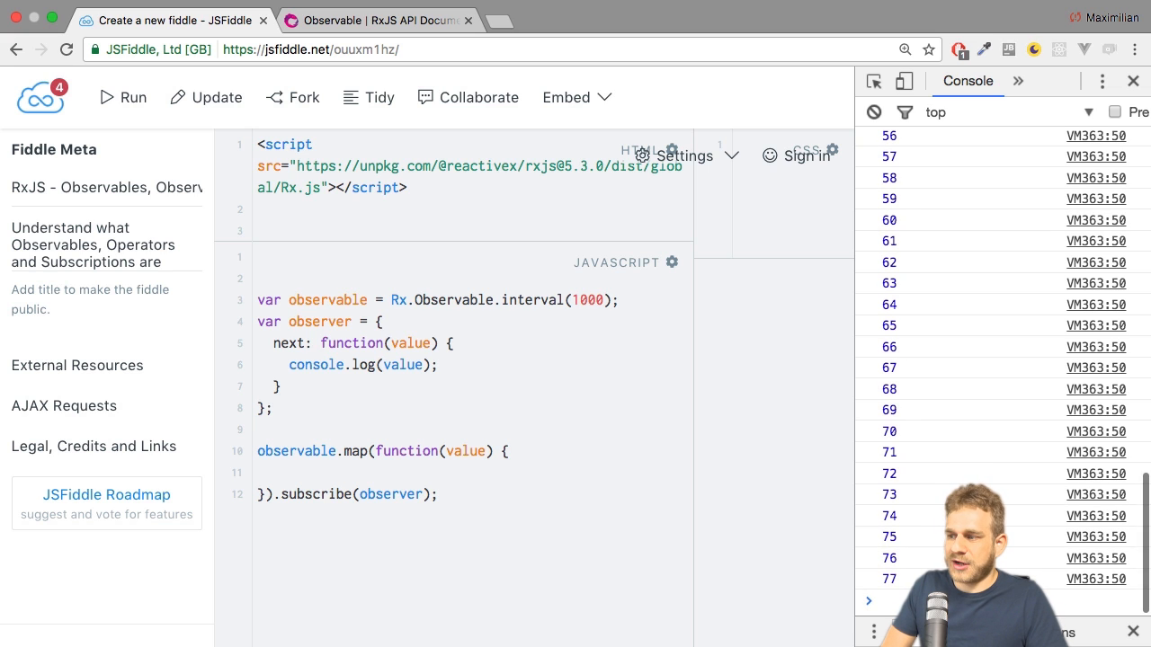
type("ret")
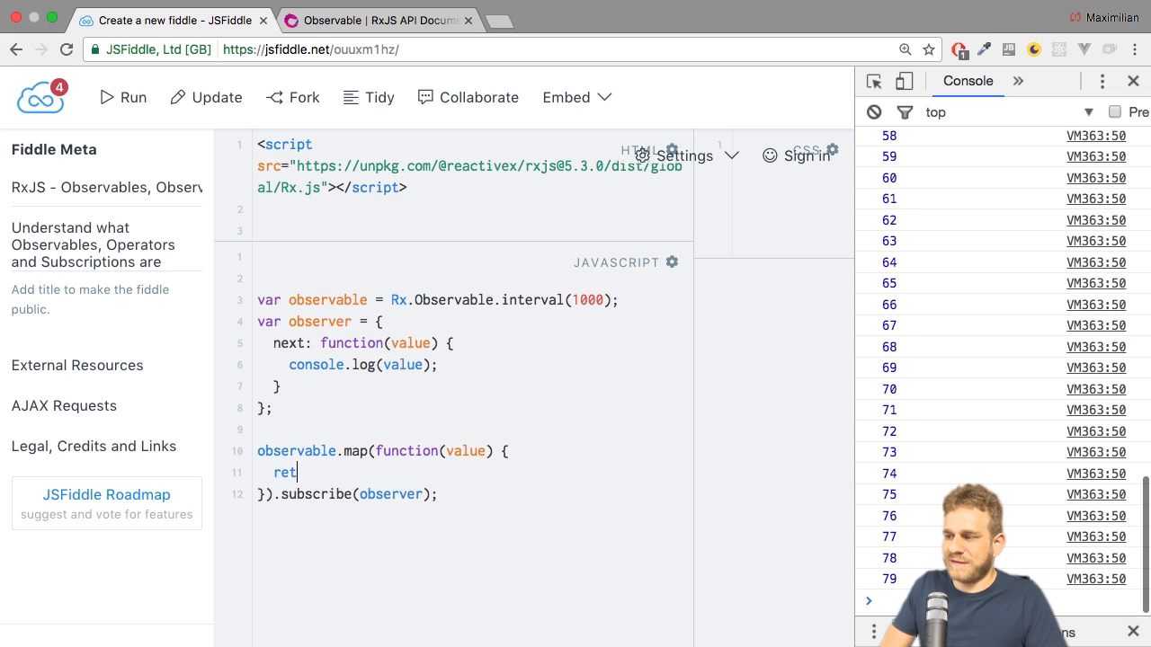
type("urn value * 2;")
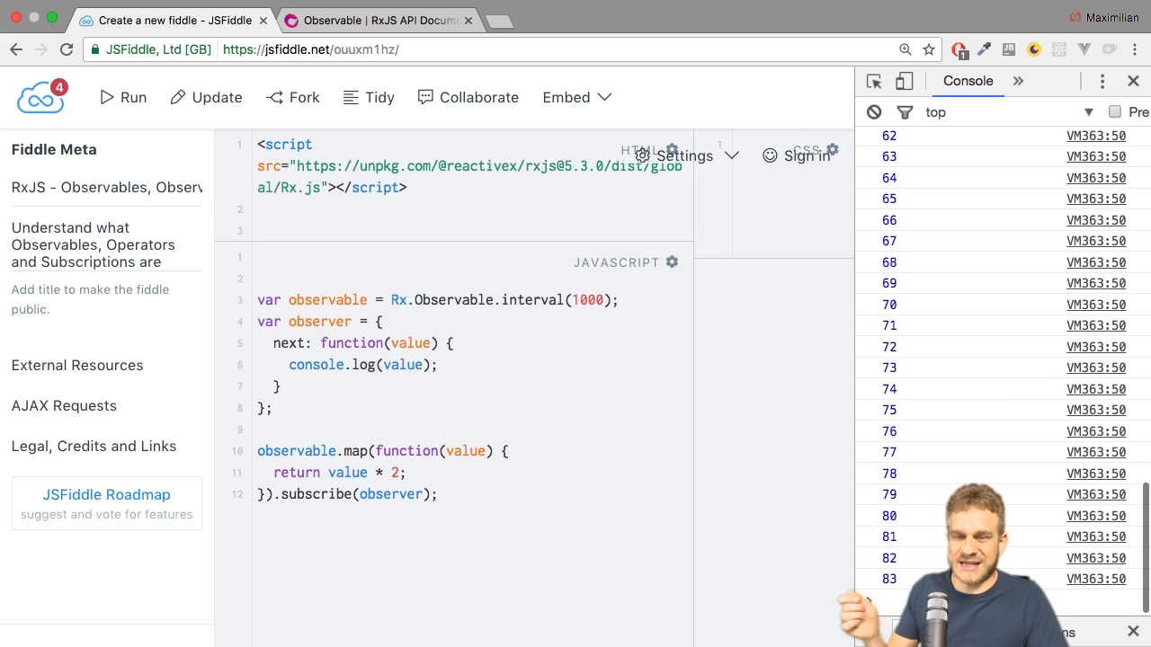
scroll("down", 3)
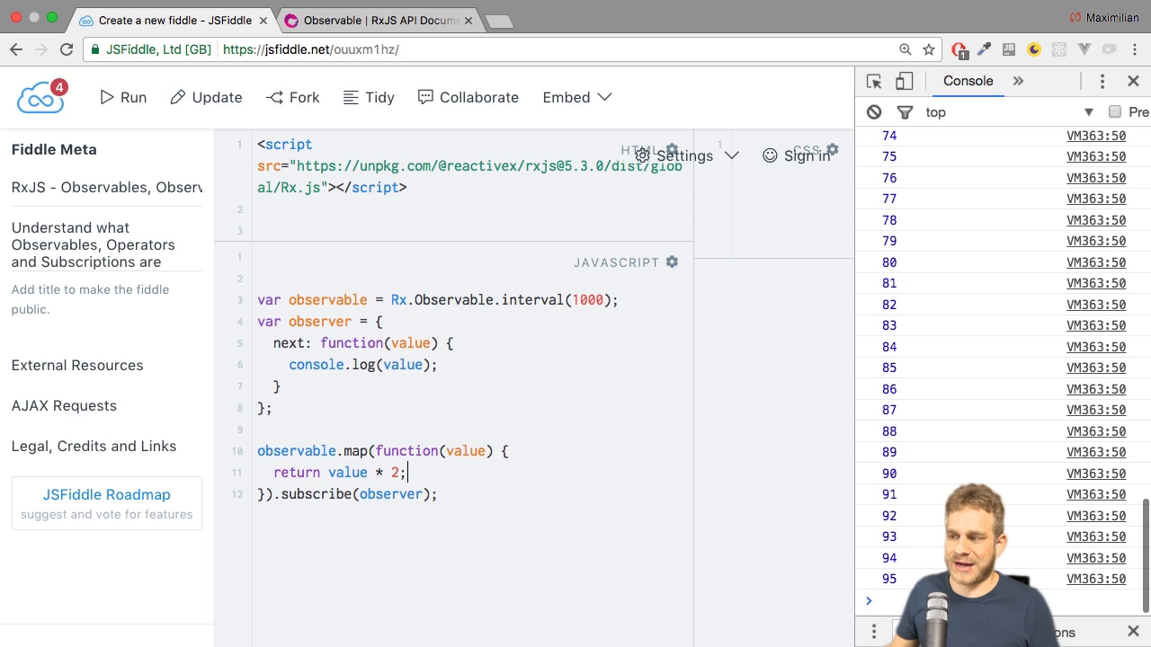
mouse_move(818, 159)
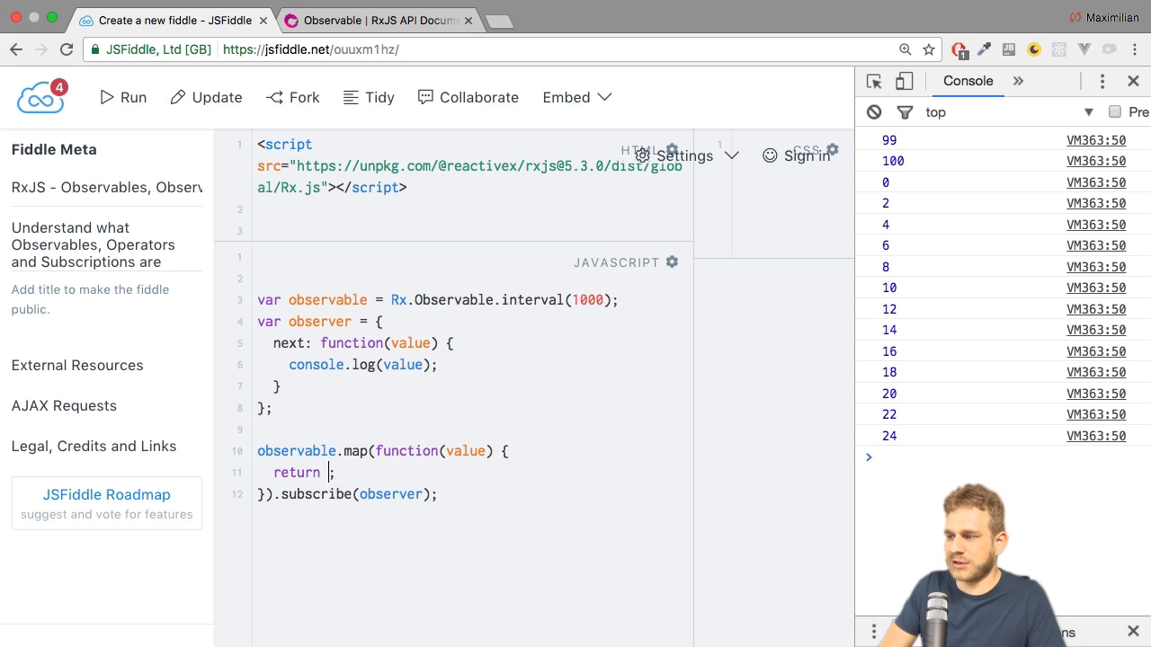
Make the map function return 'Hello' and run the fiddle
type("'Hello'")
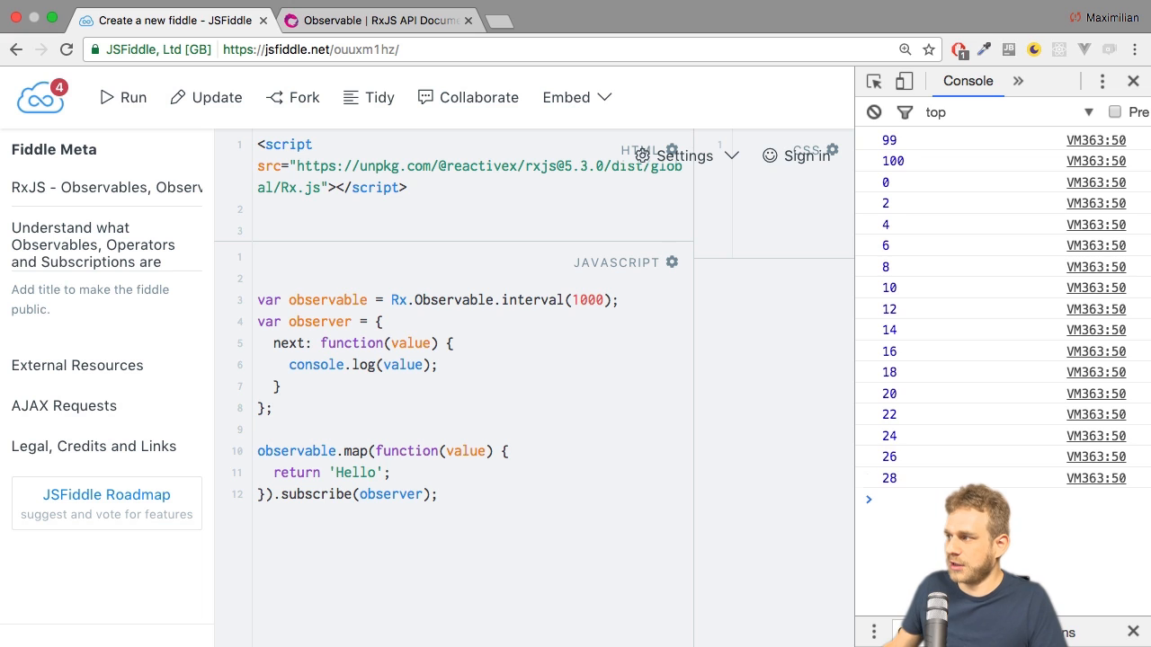
left_click(874, 112)
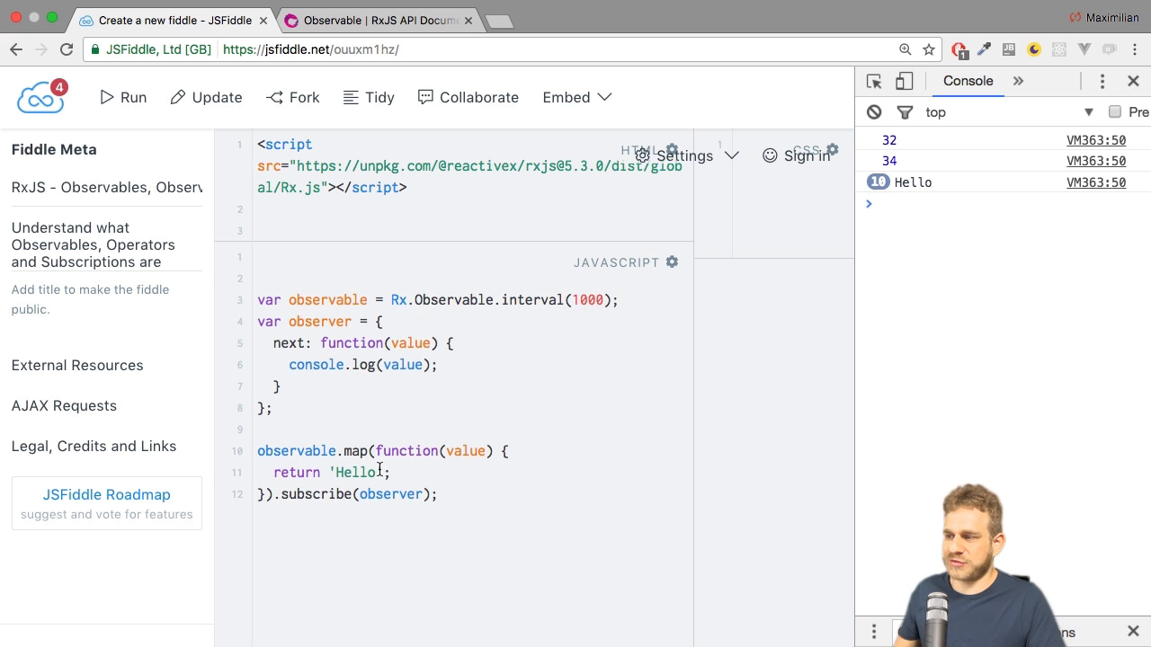
Replace 'Hello' with 'Number: ' + value in the map return
double_click(358, 473)
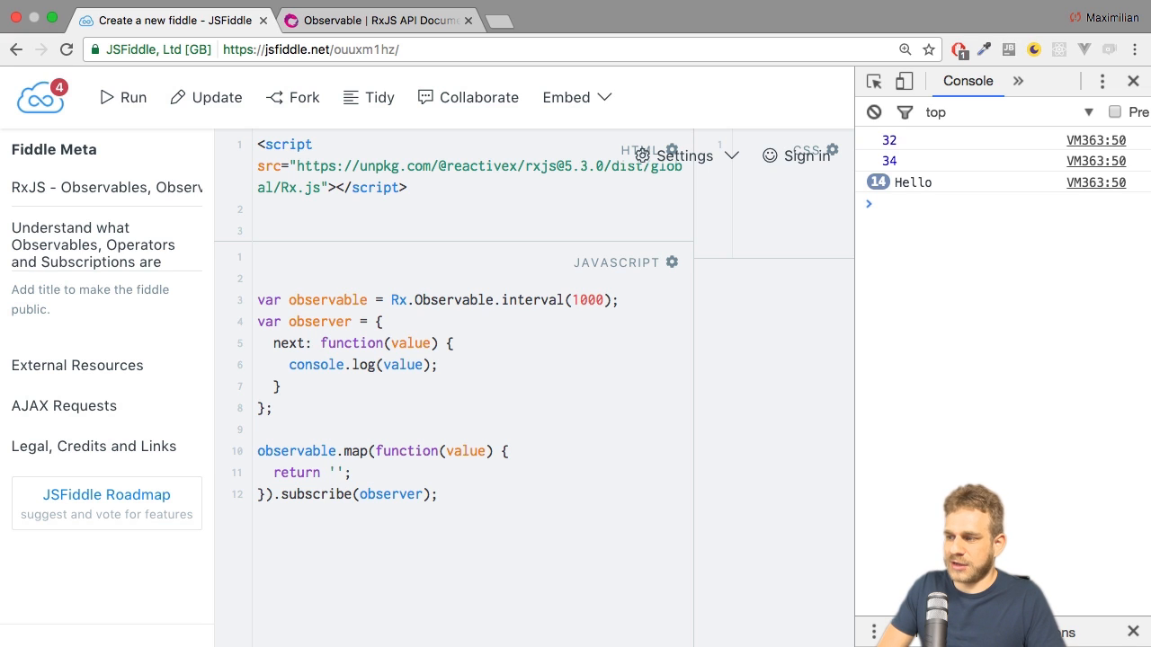
type("Number:")
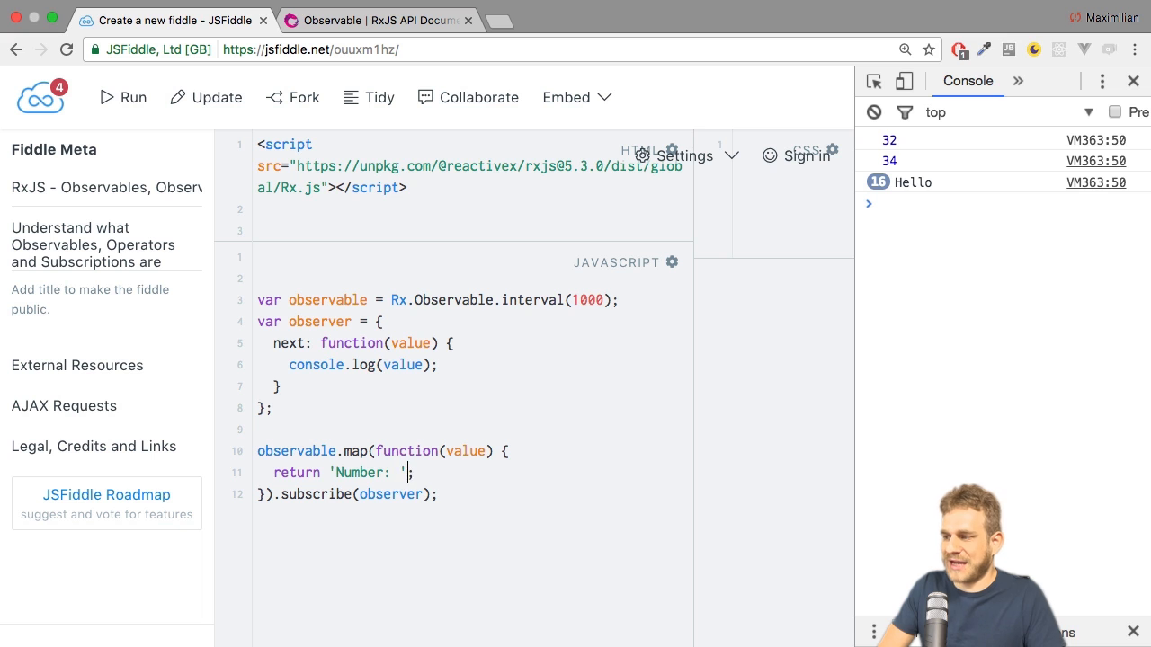
type("+ value")
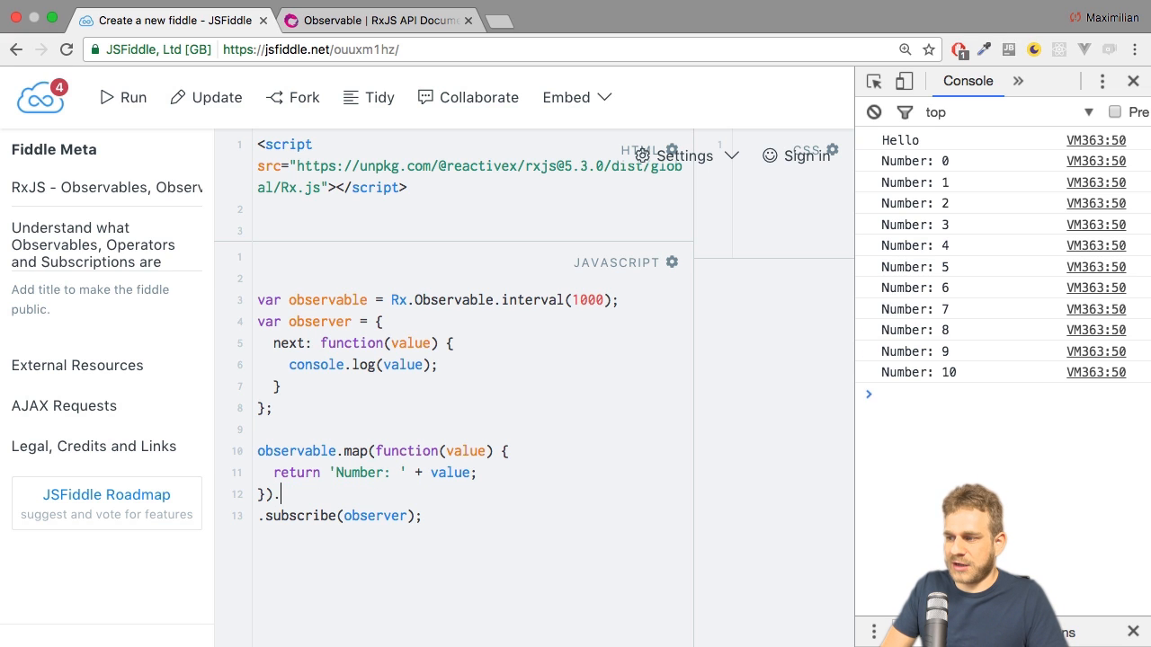
Insert throttleTime(2000) after map, joining subscribe onto the same line
type("thro")
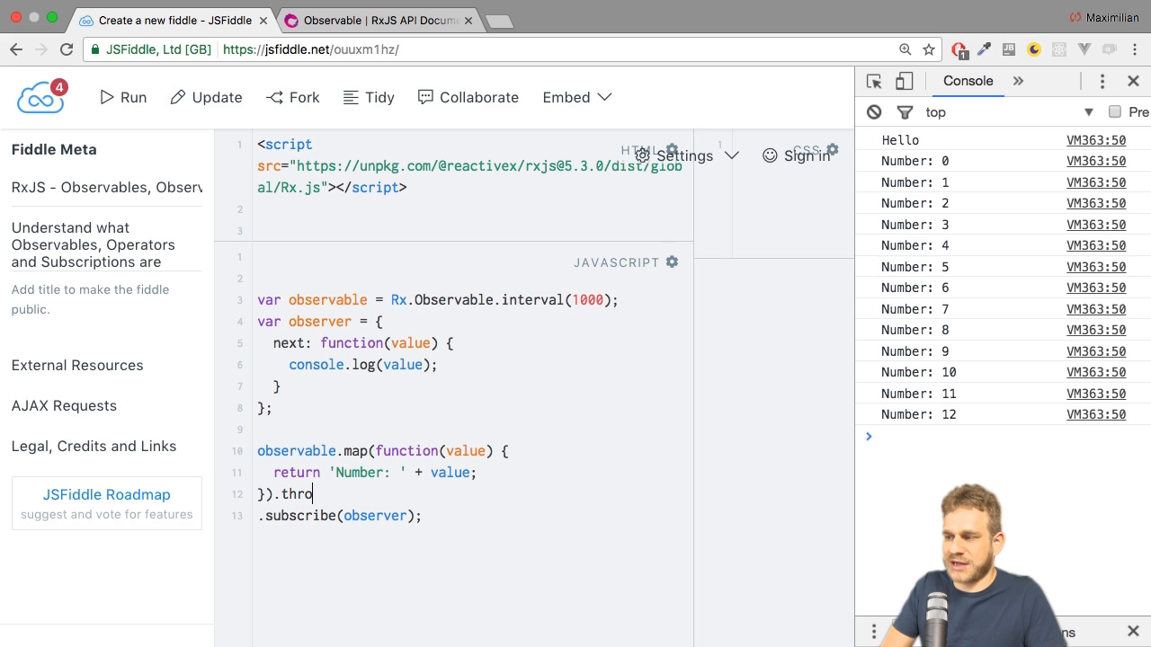
type("ttleTime(")
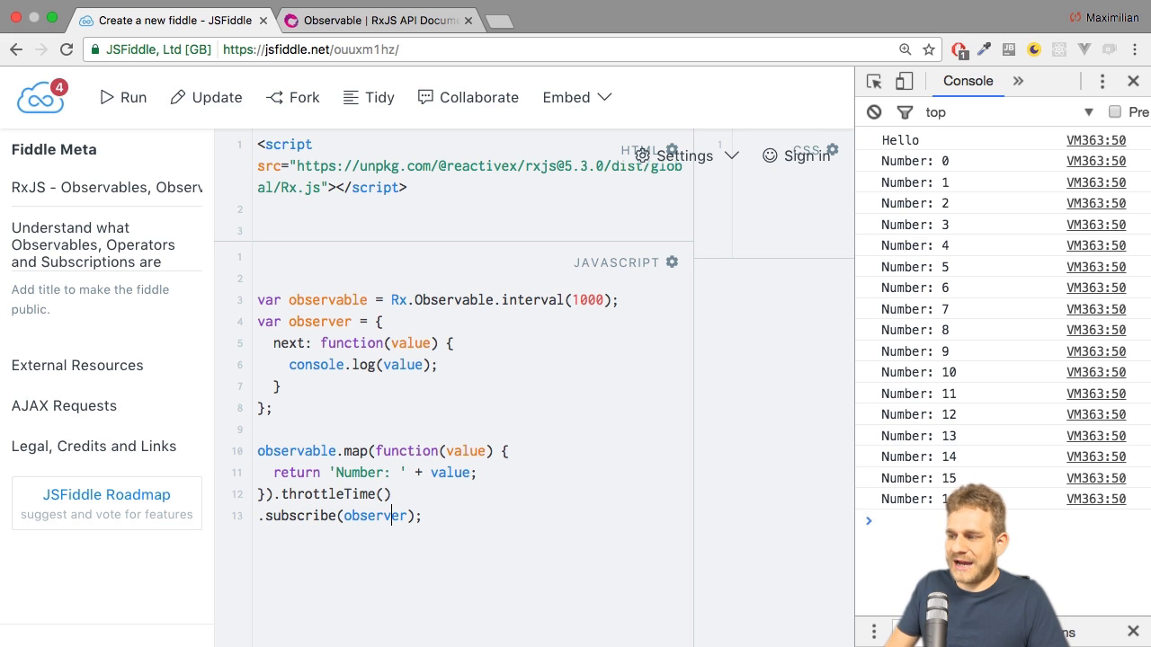
key("Backspace")
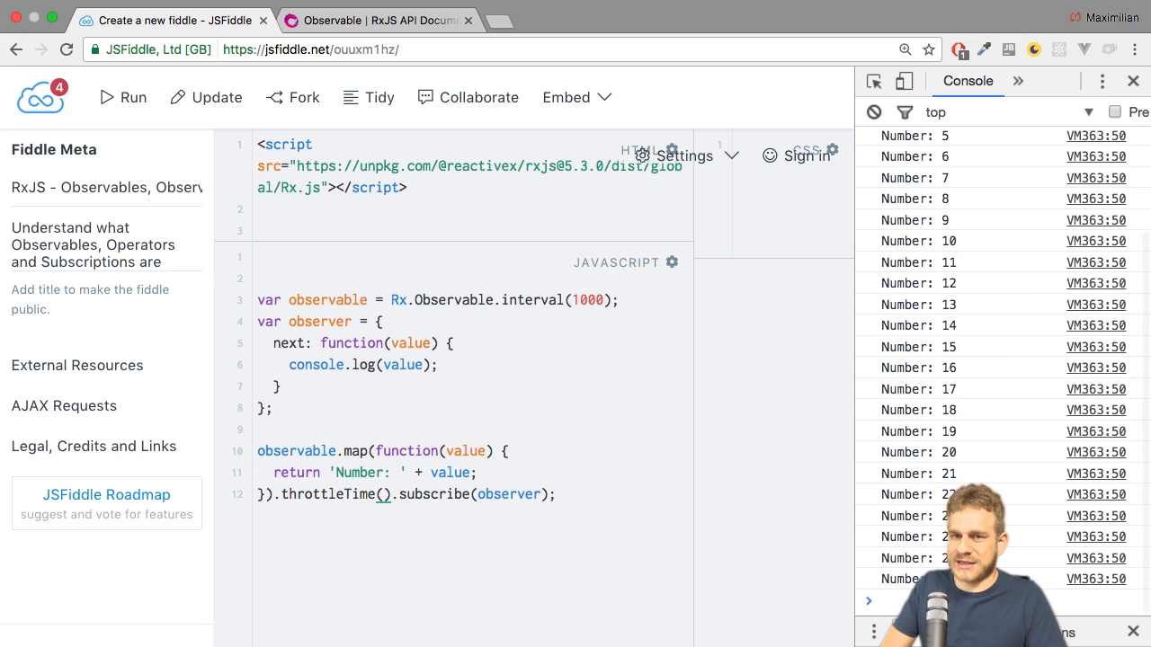
type("2000")
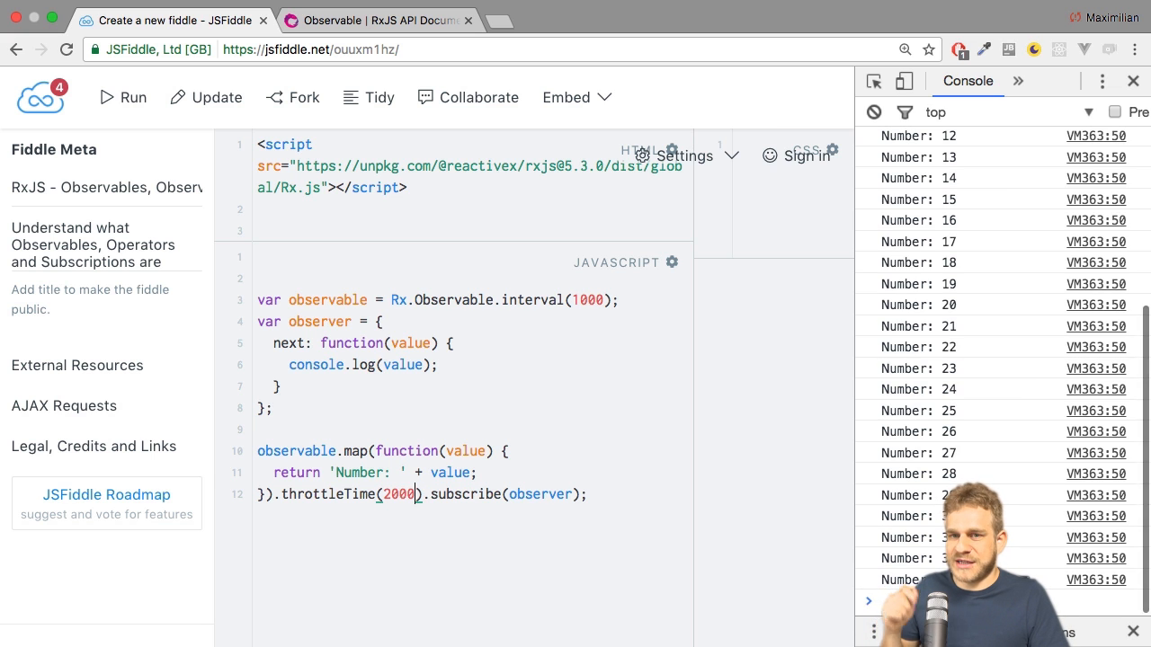
left_click(874, 111)
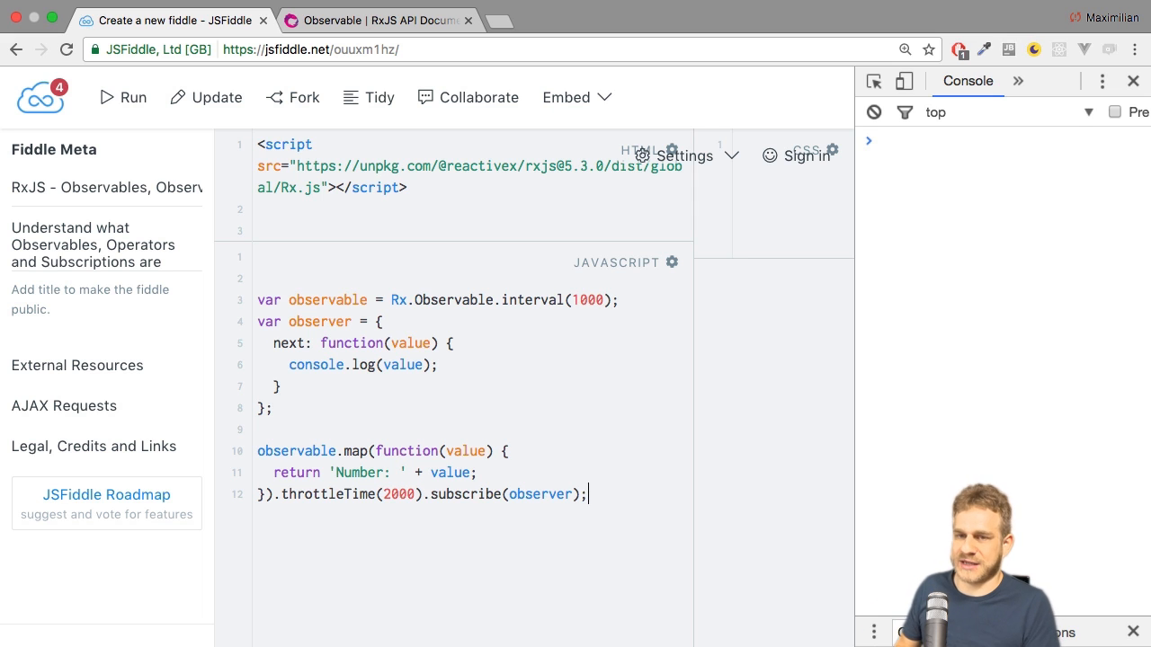
Run the 2000 ms throttled code, then select the 2000 duration for editing
left_click(118, 98)
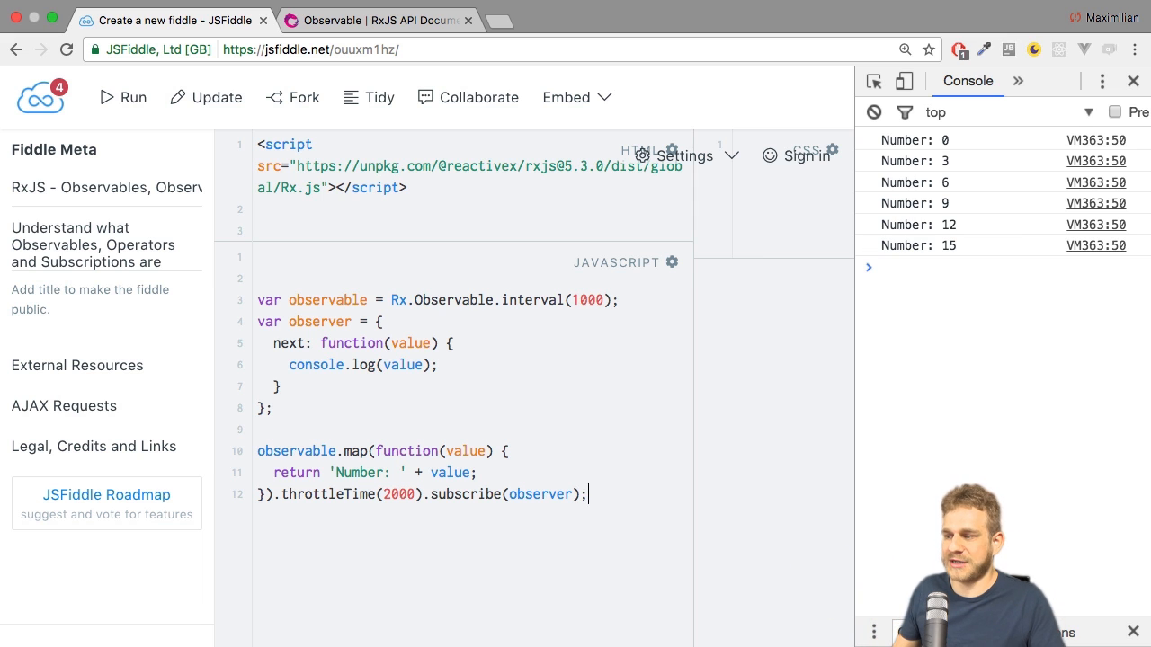
double_click(401, 493)
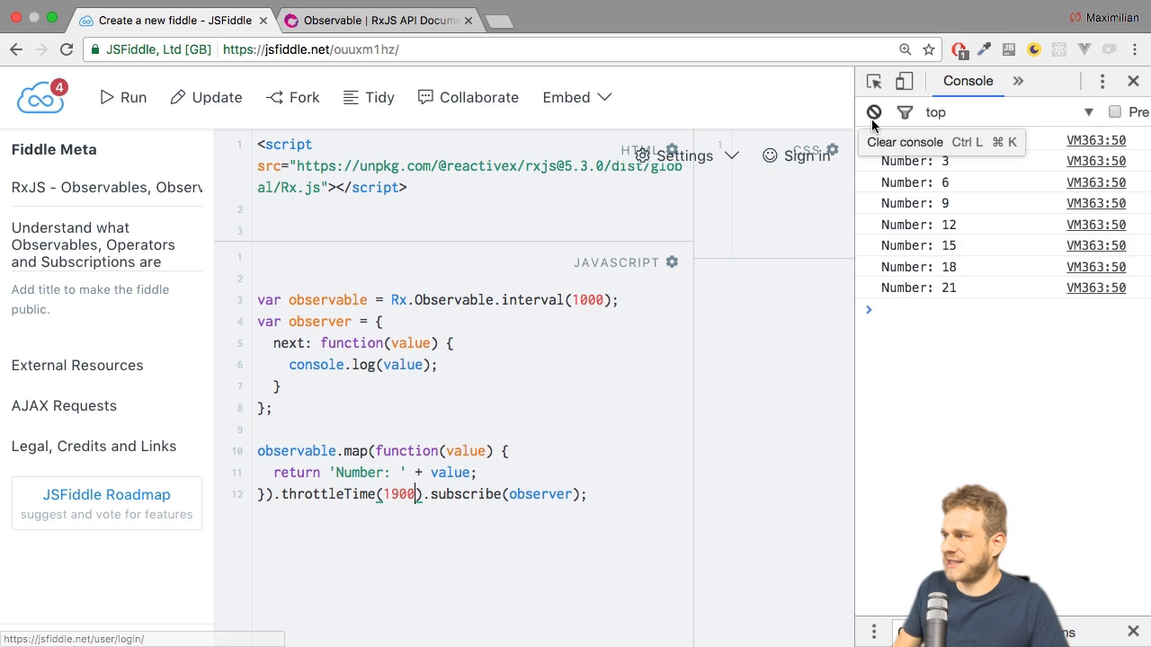
Clear the console after the 1900 ms throttle change and return to the RxJS API docs
left_click(873, 111)
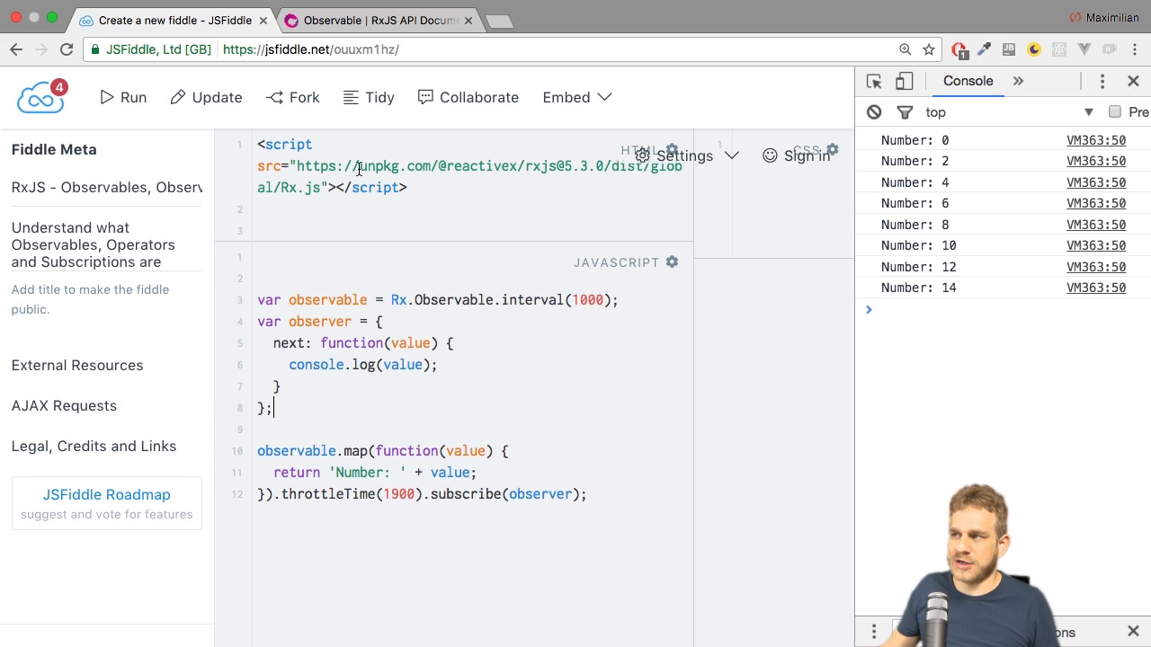
left_click(378, 19)
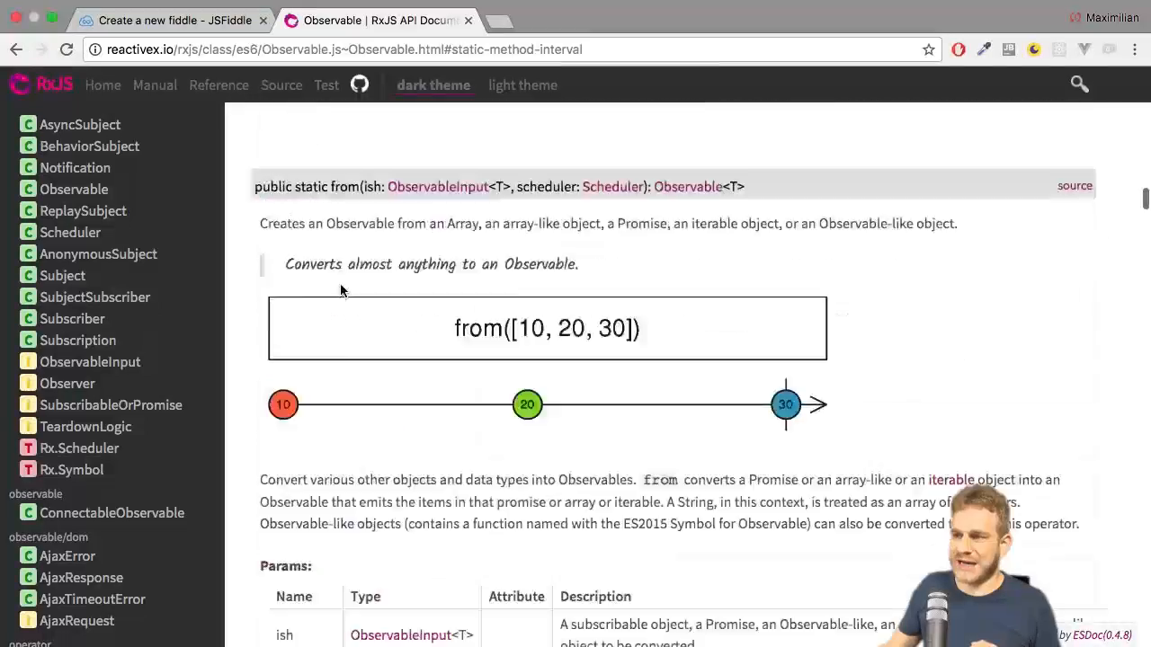
Browse the Observable Method Summary down to throttleTime, then return to the fiddle
scroll("down", 3)
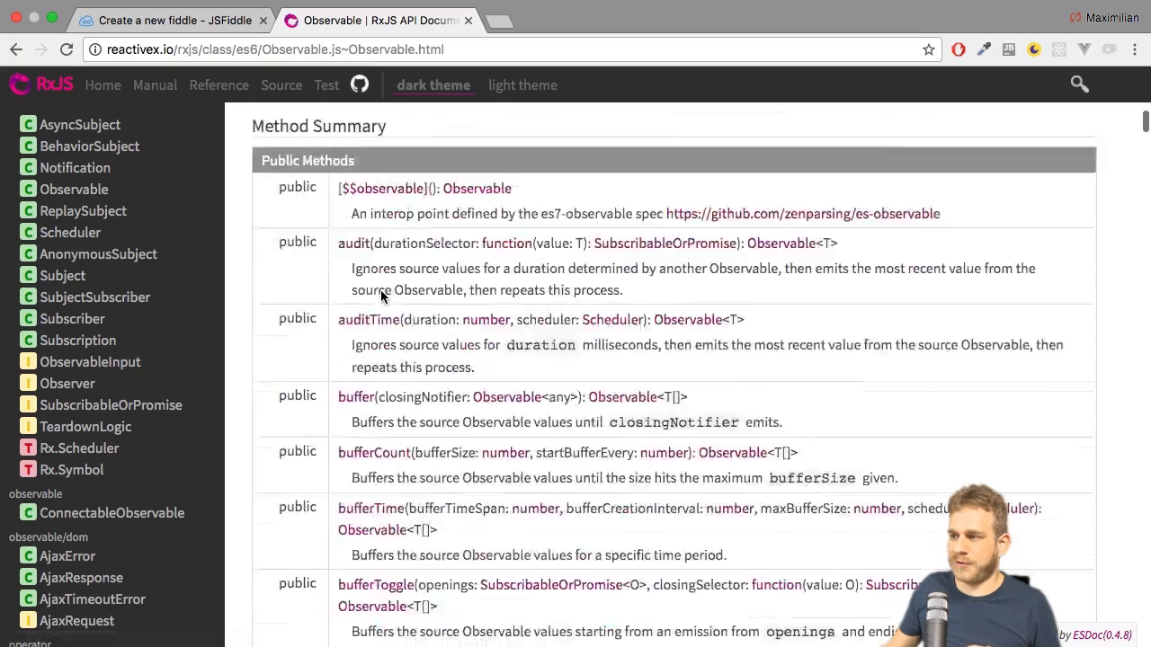
scroll("down", 3)
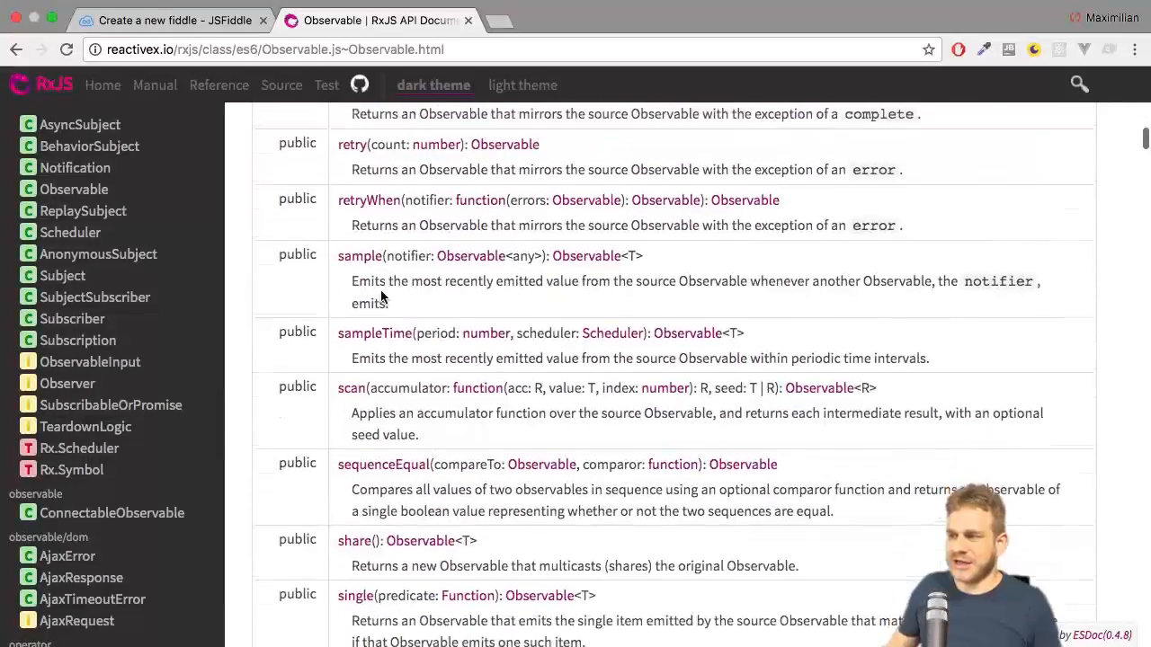
scroll("down", 3)
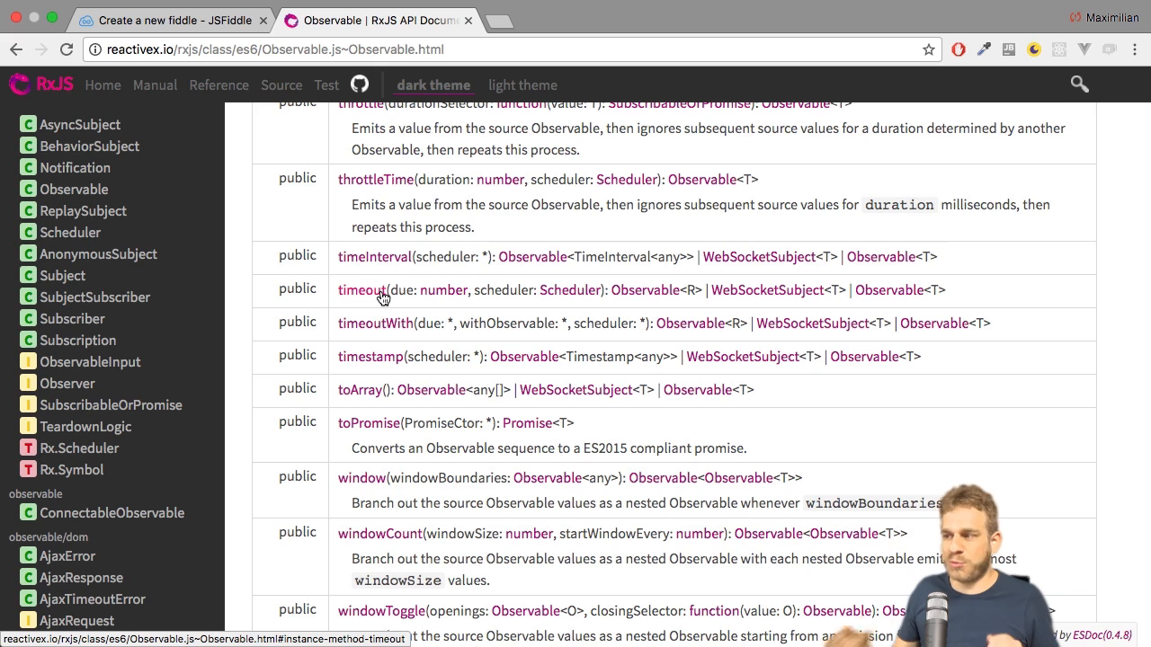
scroll("down", 3)
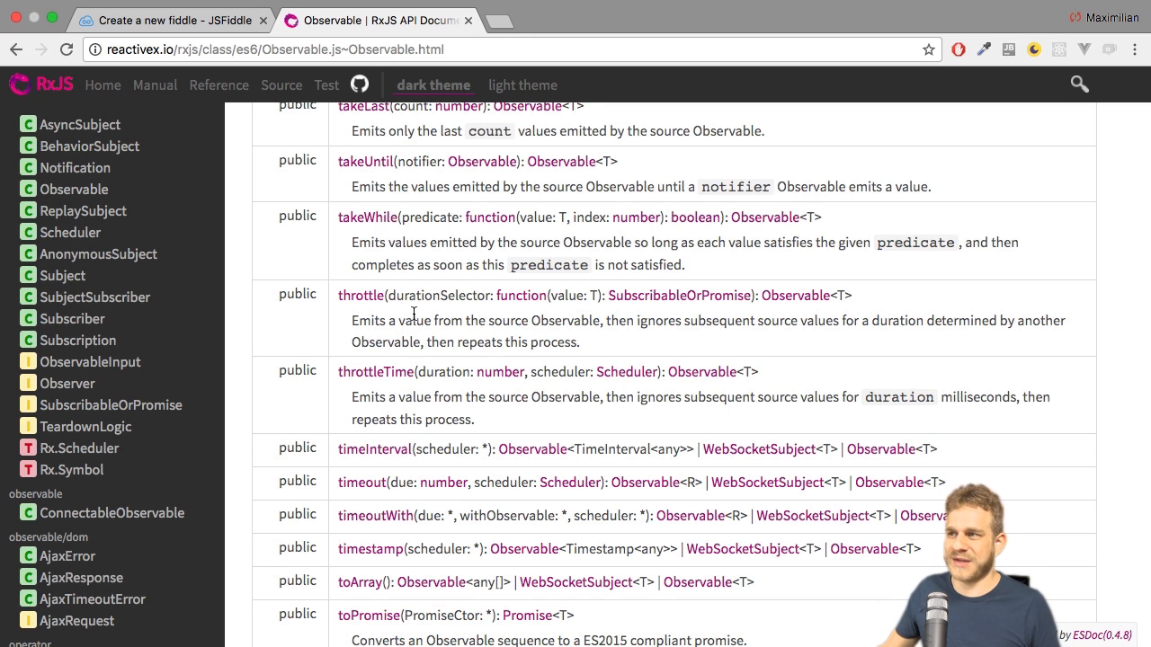
left_click(171, 20)
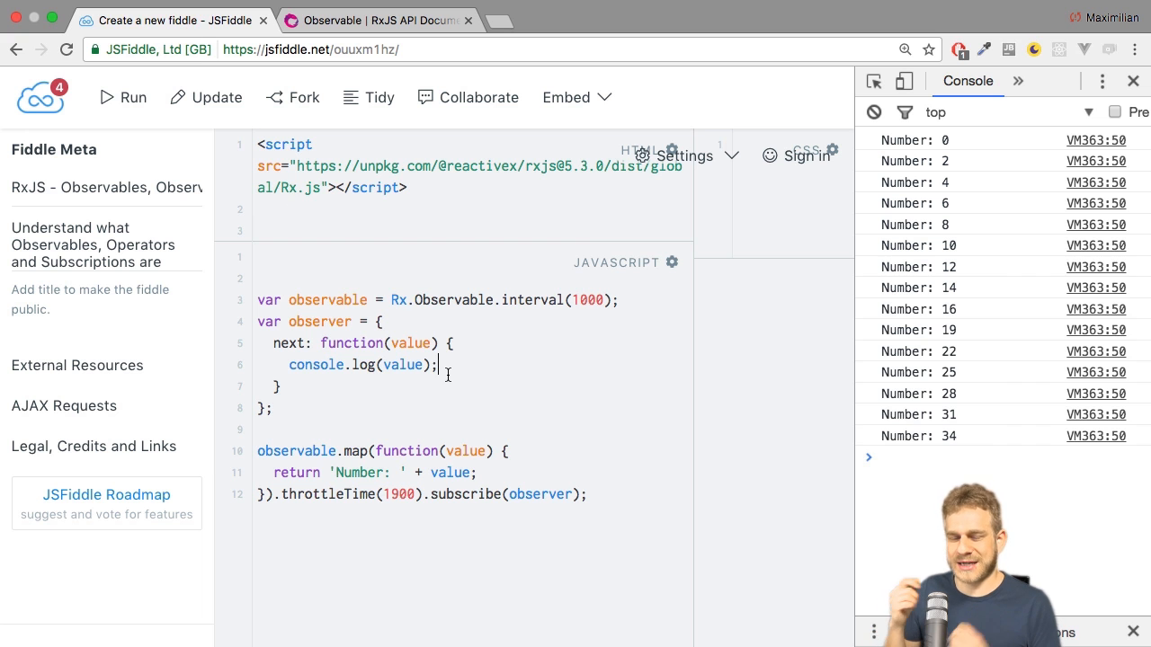